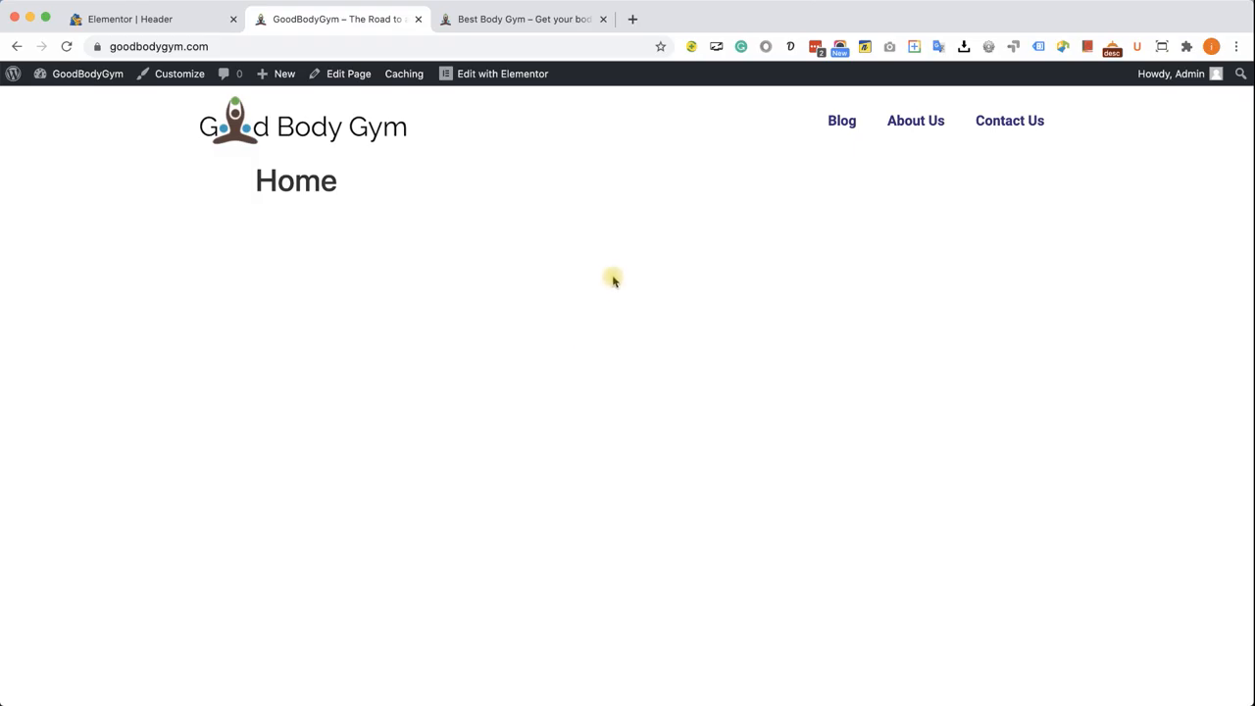
mouse_move(396, 122)
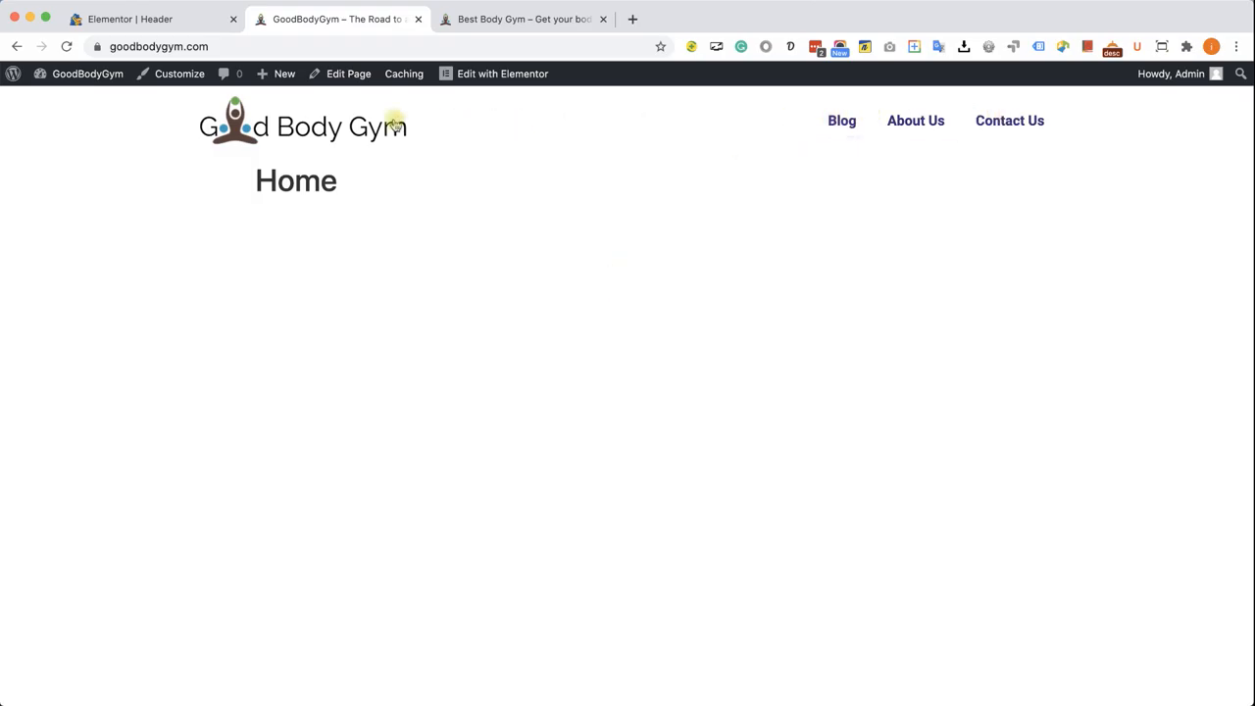
mouse_move(490, 109)
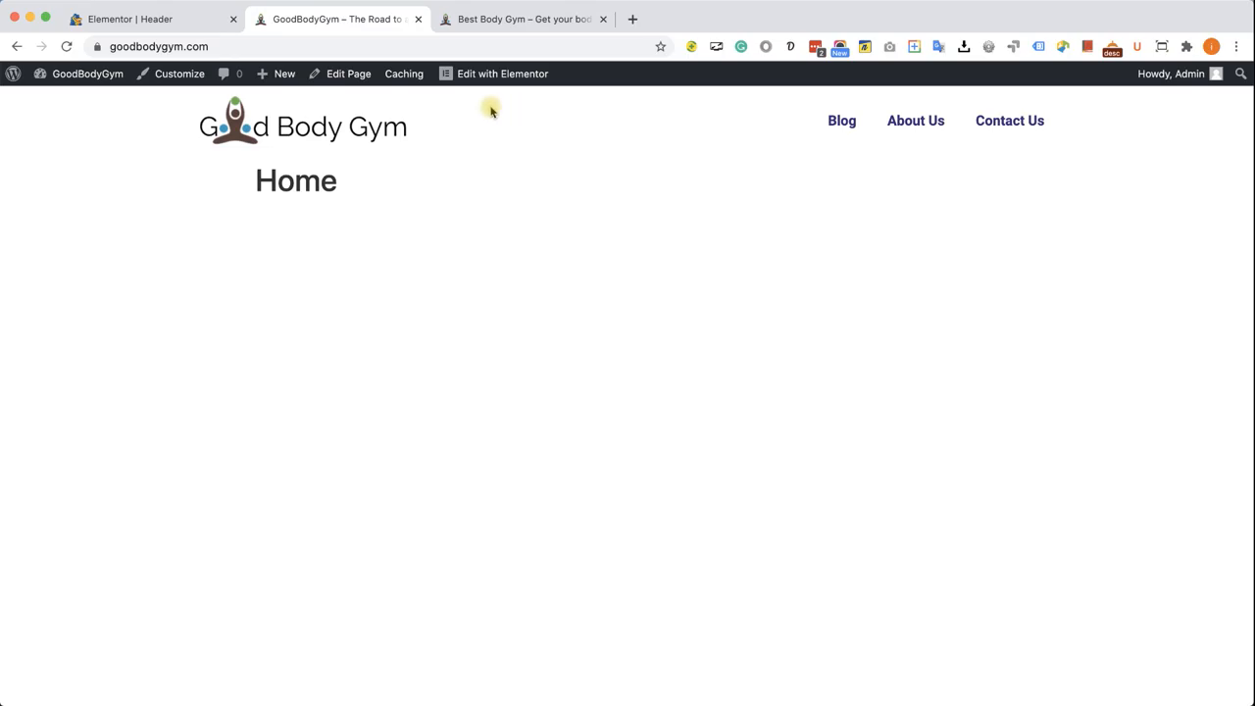
mouse_move(565, 123)
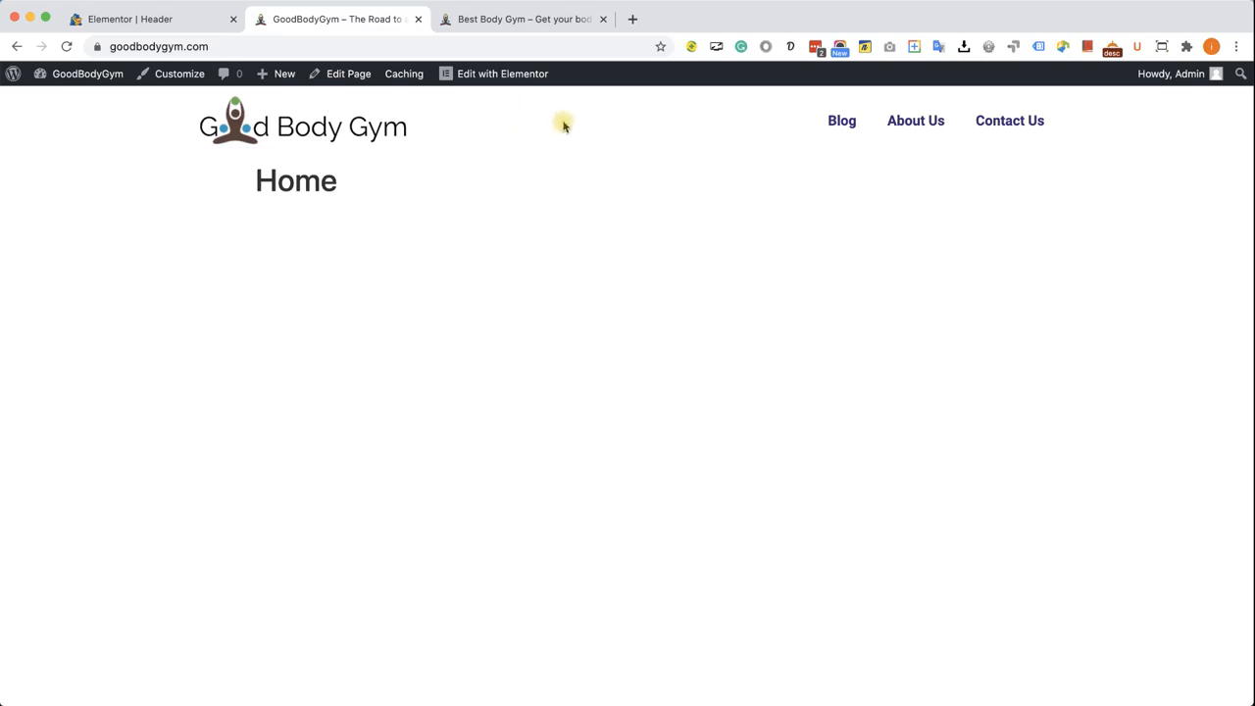
Reach the header section's Style > Background settings in the Elementor header template.
left_click(127, 20)
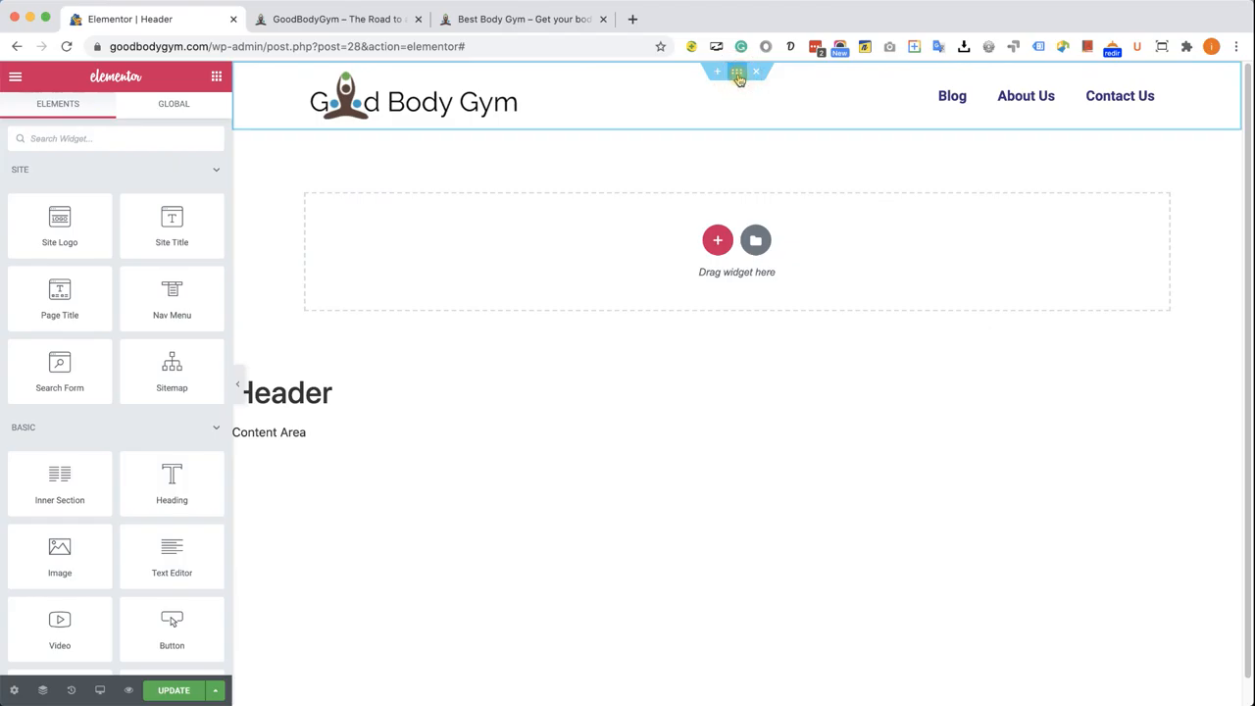
left_click(737, 72)
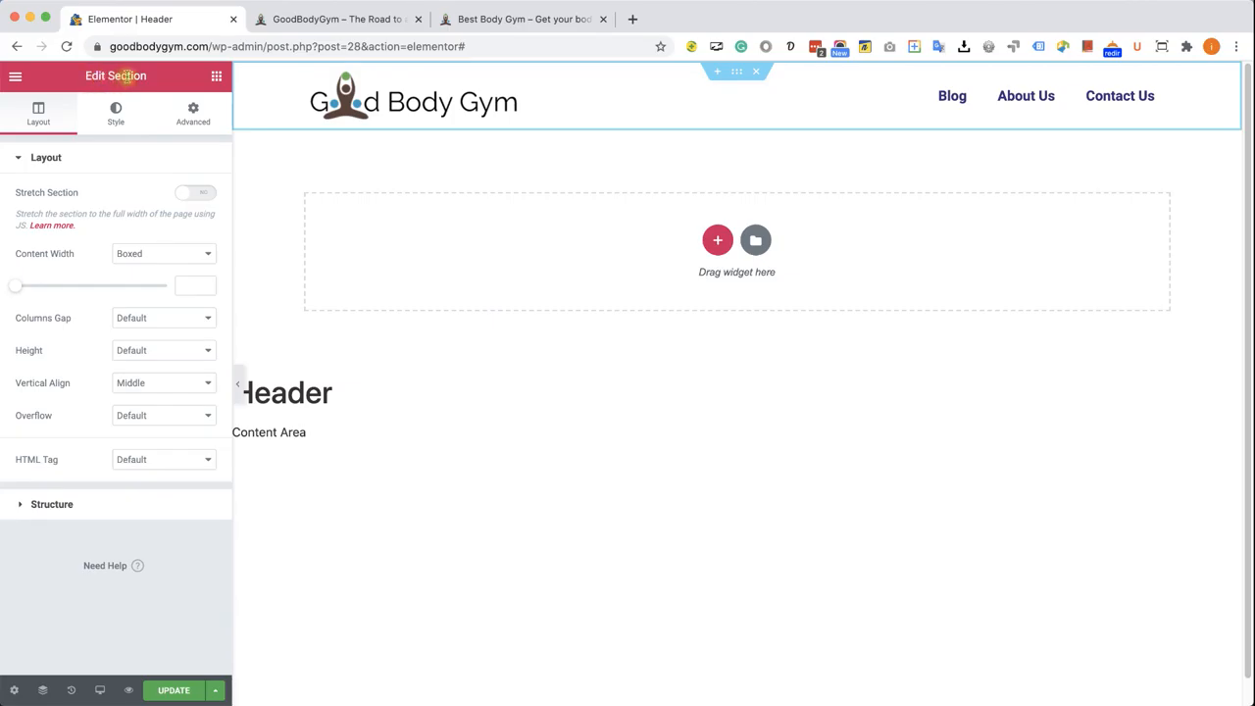
left_click(115, 111)
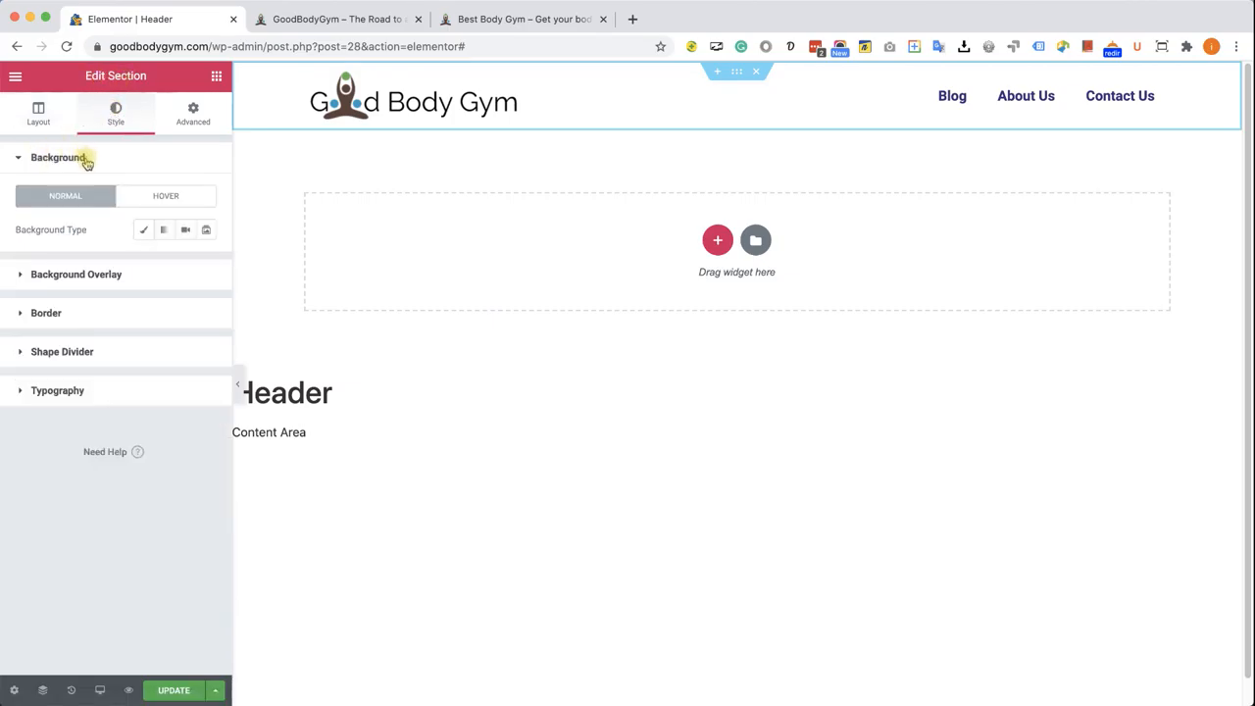
left_click(145, 230)
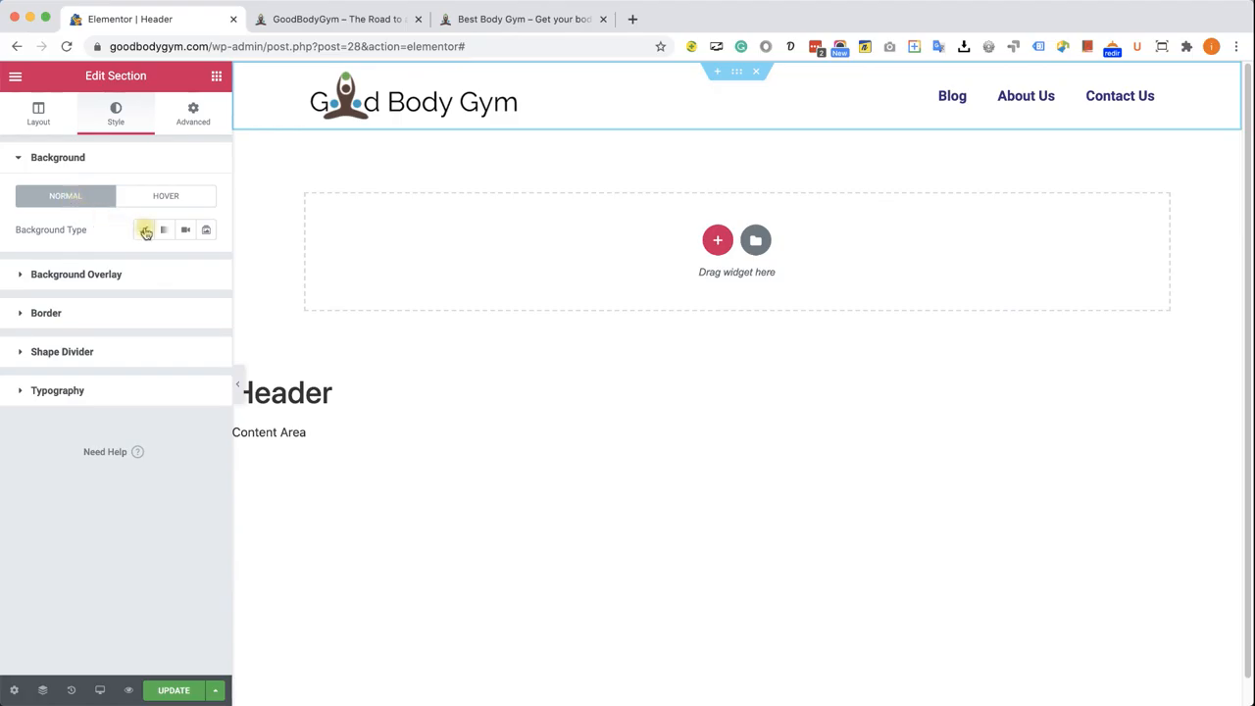
mouse_move(145, 229)
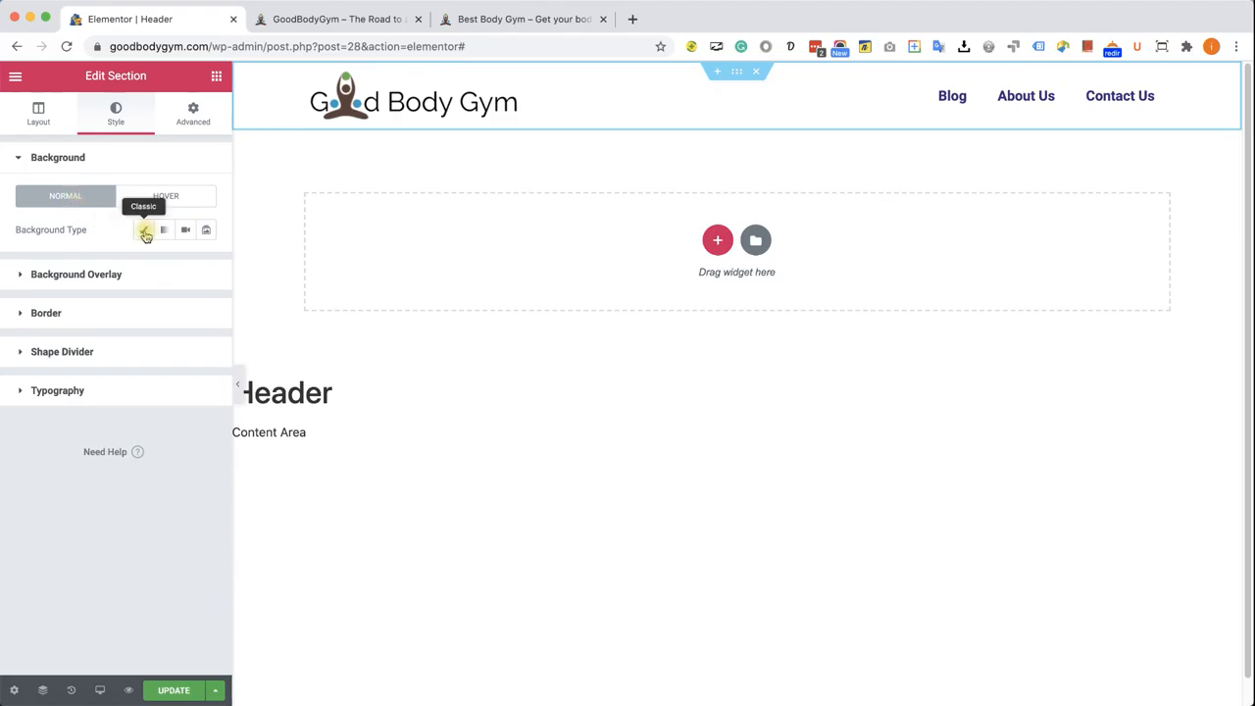
Apply a Classic background with a light grey colour to the header section.
left_click(145, 230)
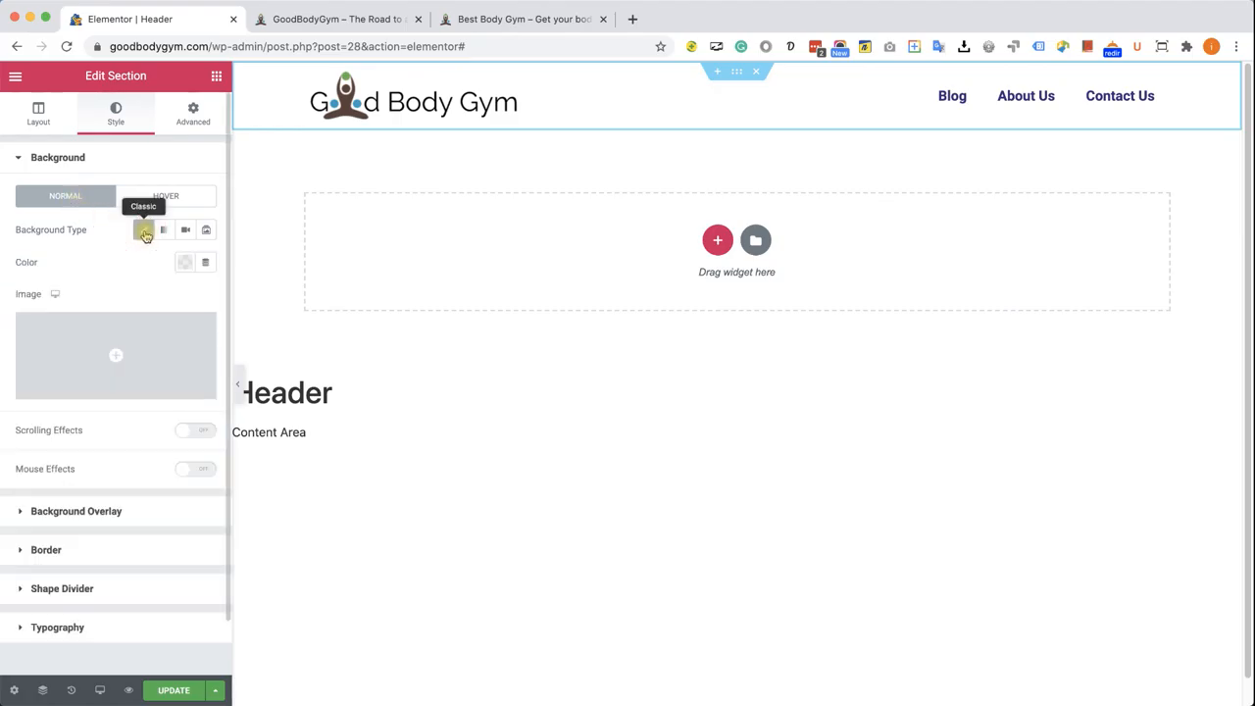
left_click(185, 263)
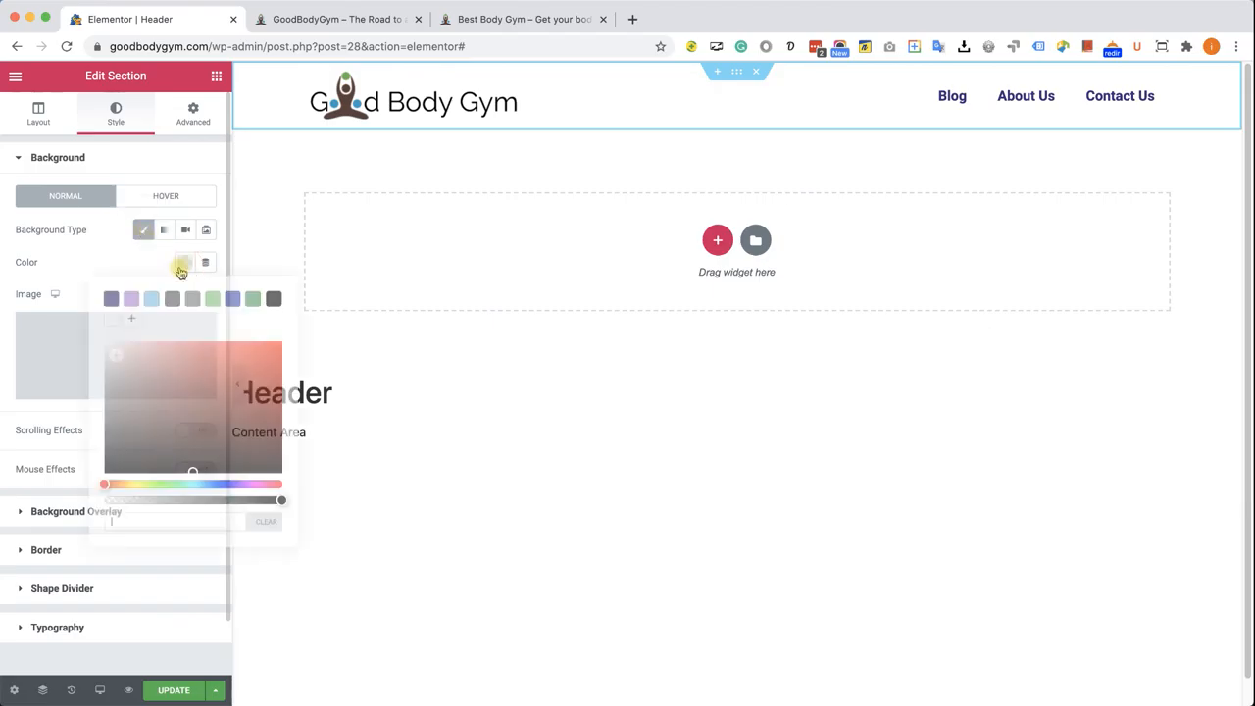
left_click(149, 351)
type("#F2F2F2")
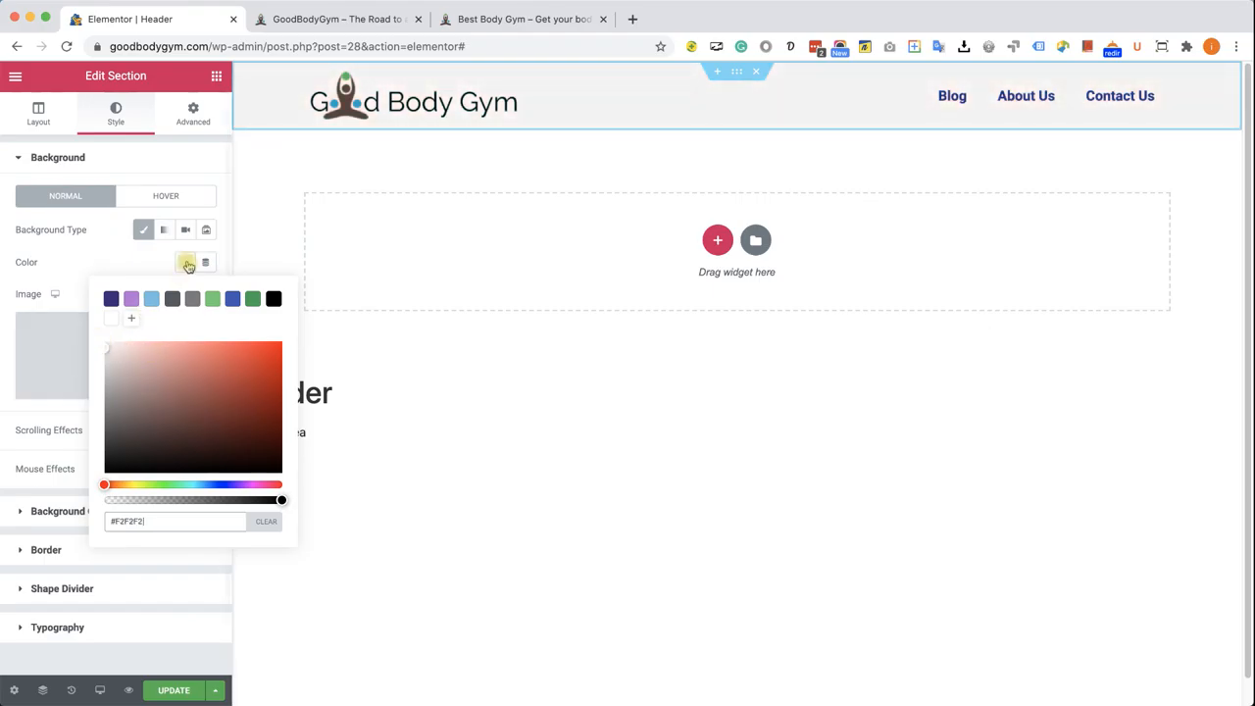
left_click(186, 267)
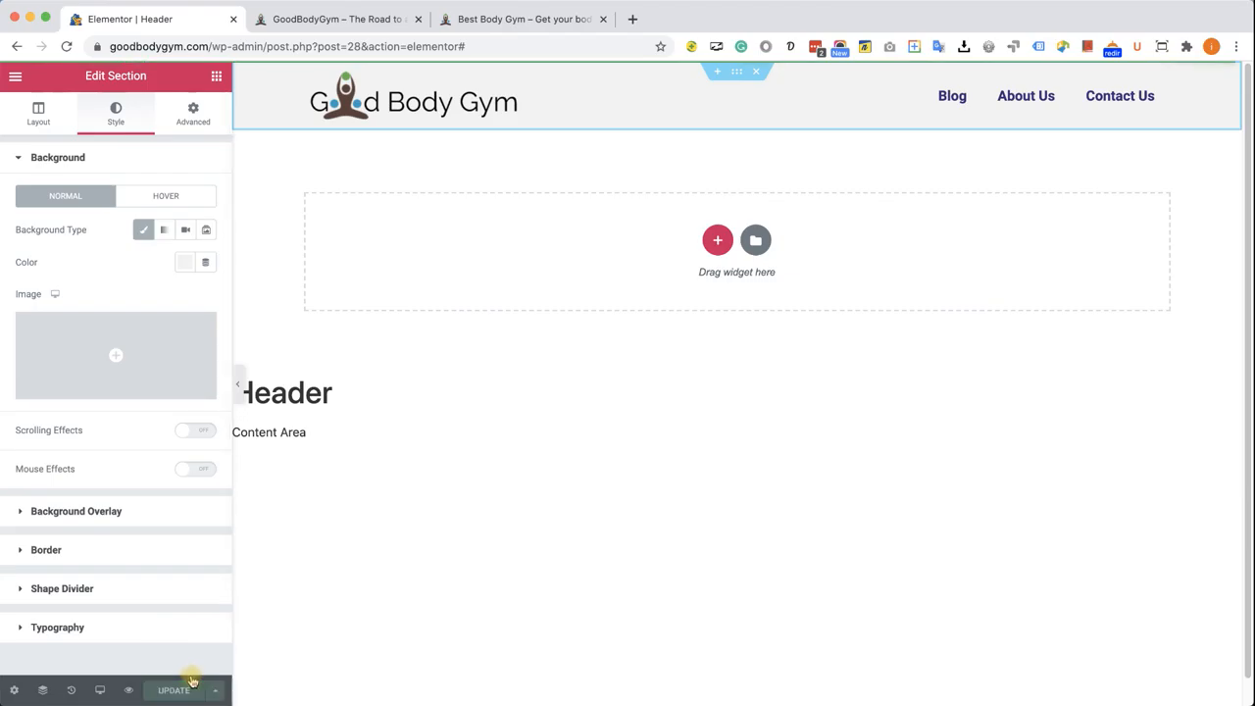
Update the header and reload the live site to show the light grey header.
left_click(337, 20)
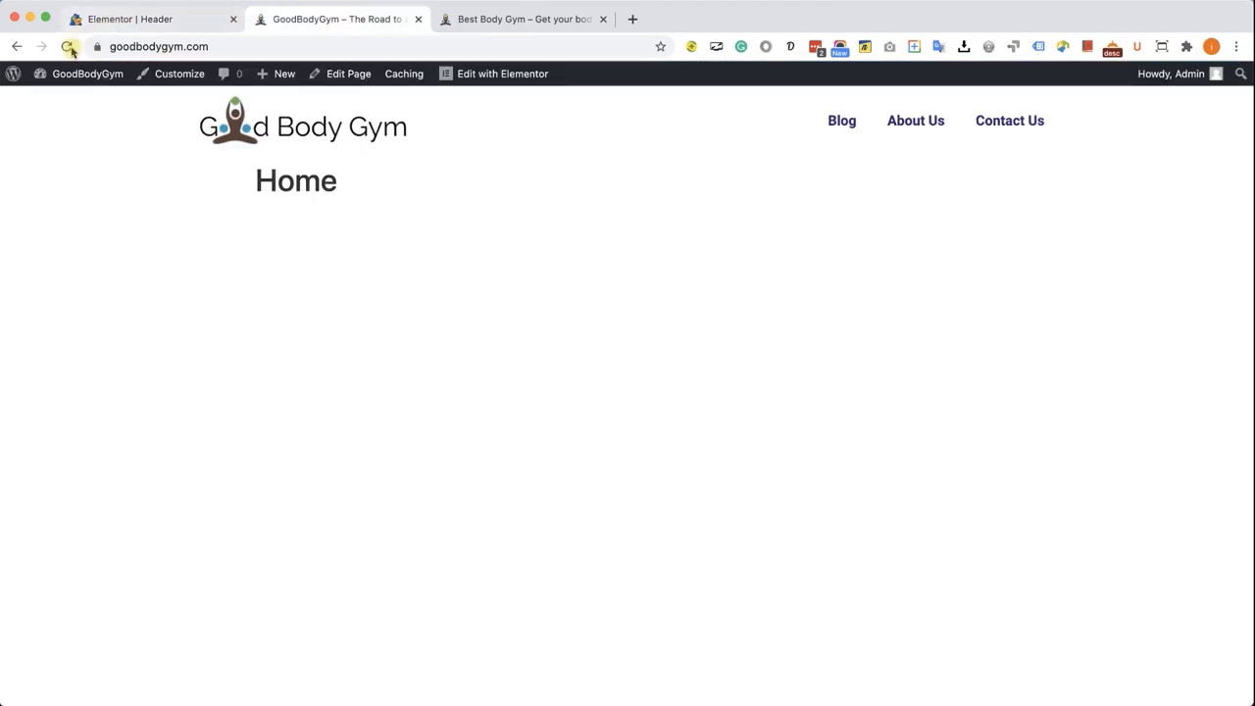
left_click(68, 47)
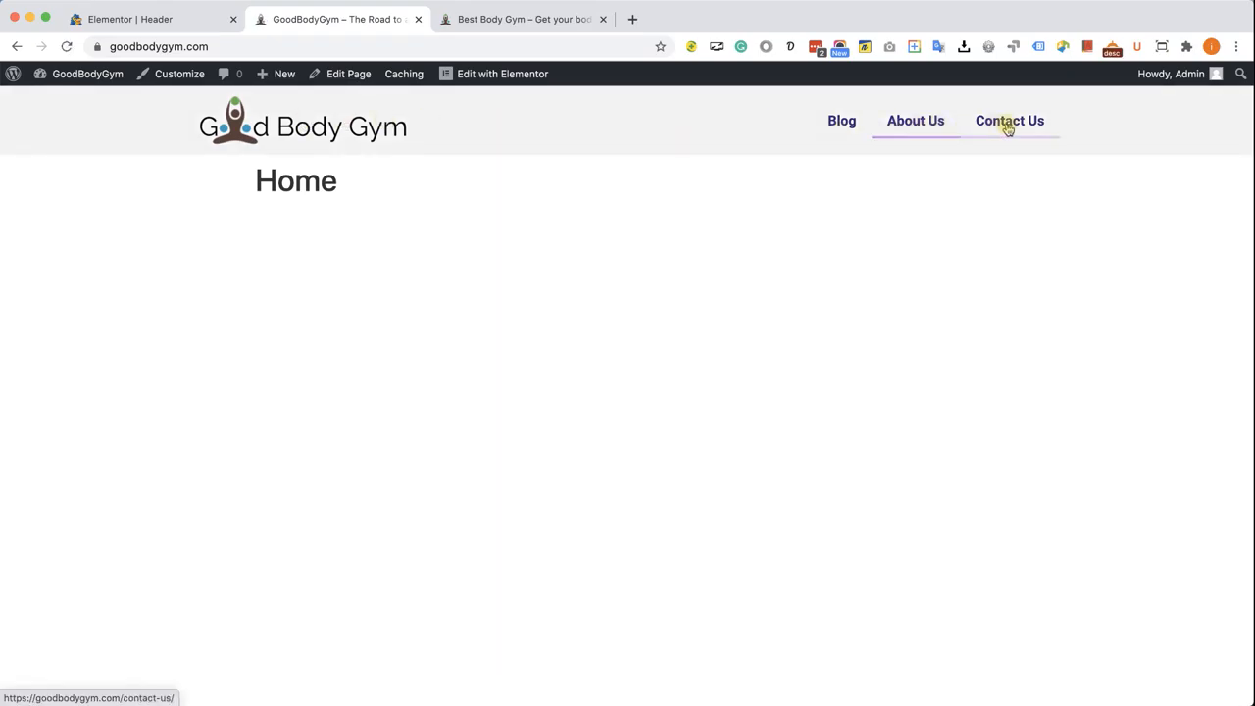
mouse_move(565, 116)
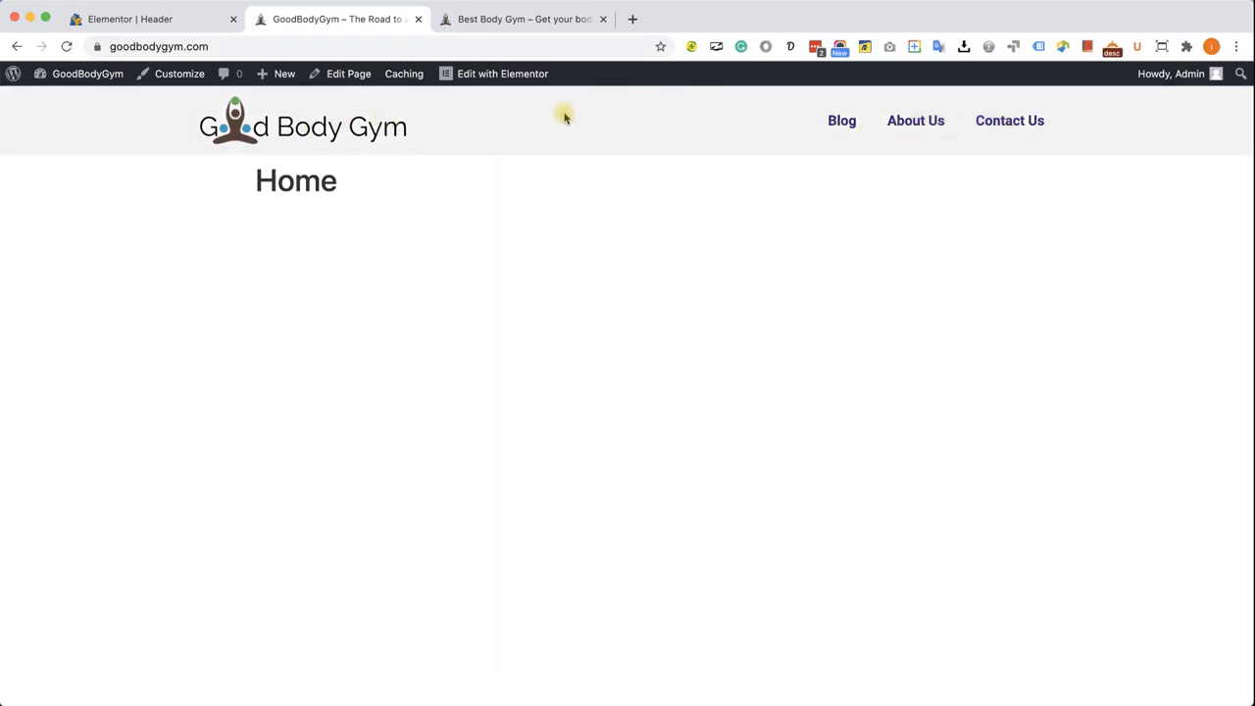
mouse_move(556, 123)
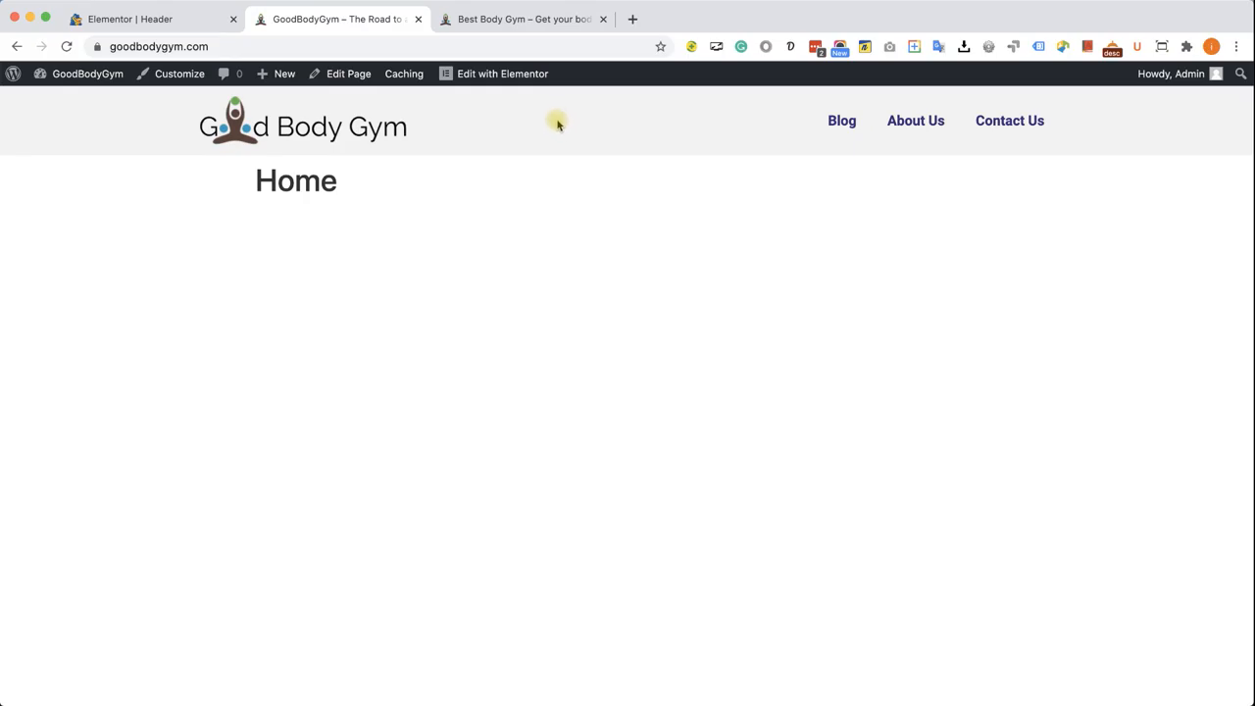
mouse_move(914, 122)
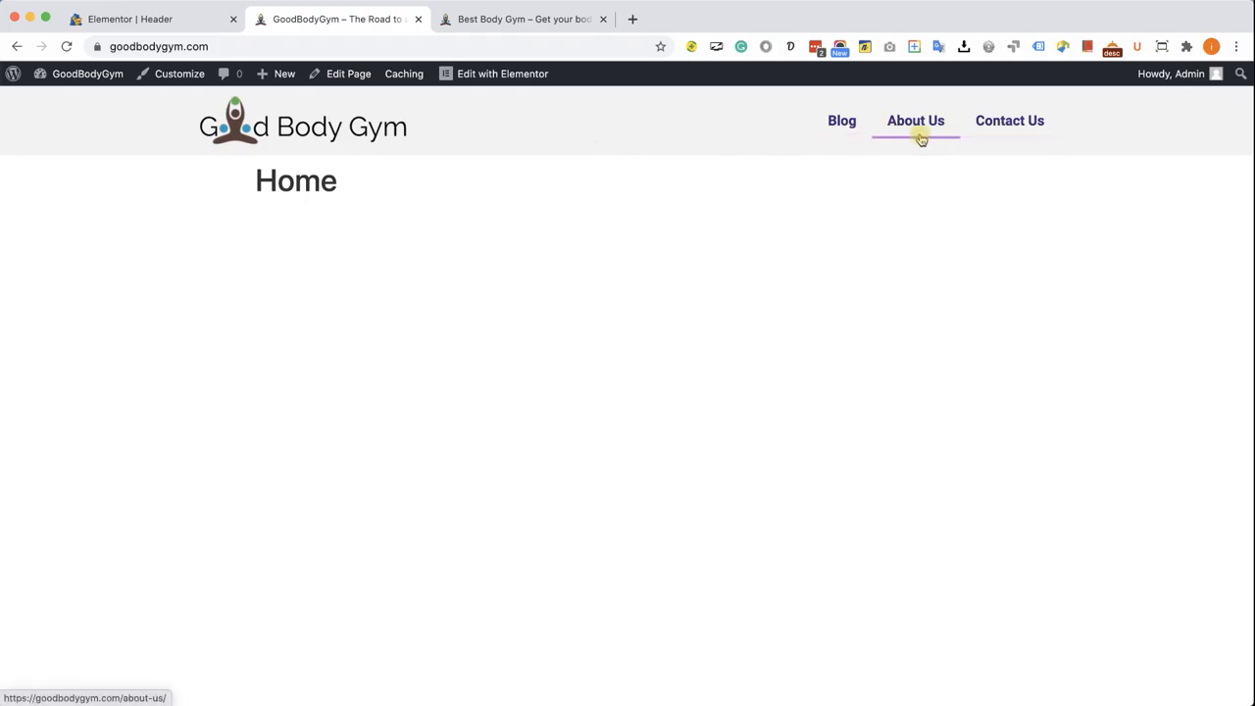
mouse_move(137, 112)
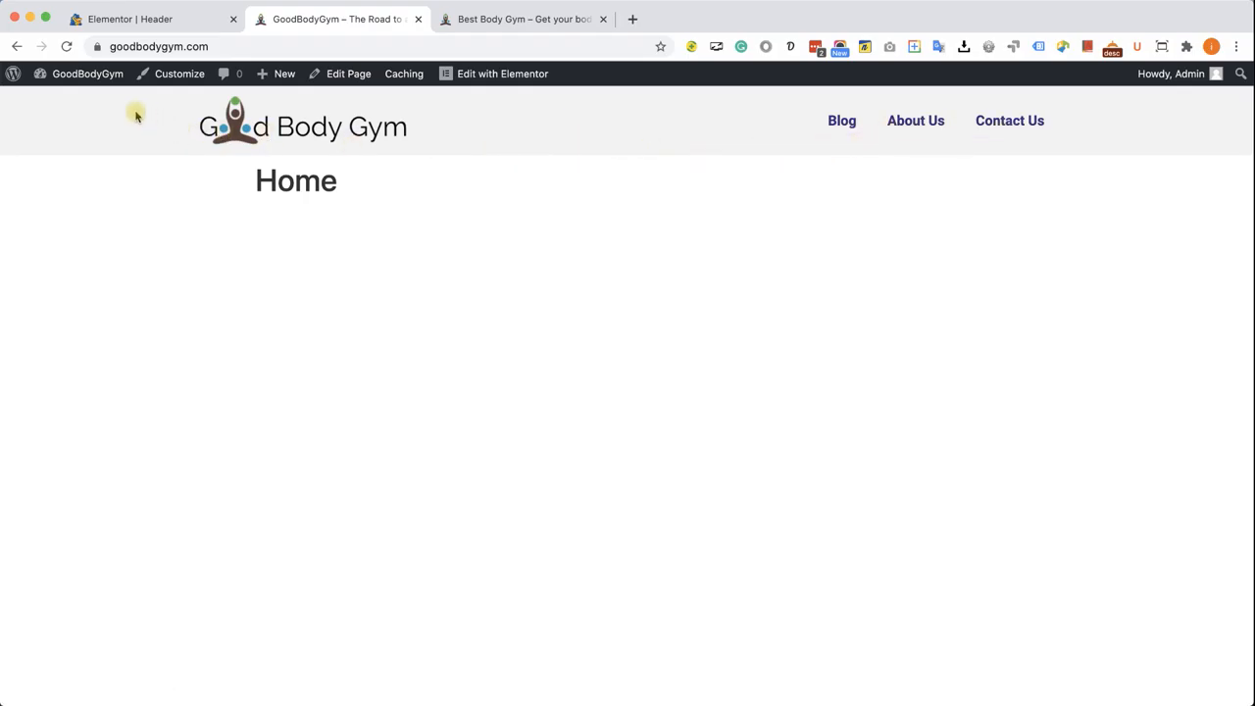
Go via the Dashboard to Appearance > Menus showing the header menu.
left_click(87, 74)
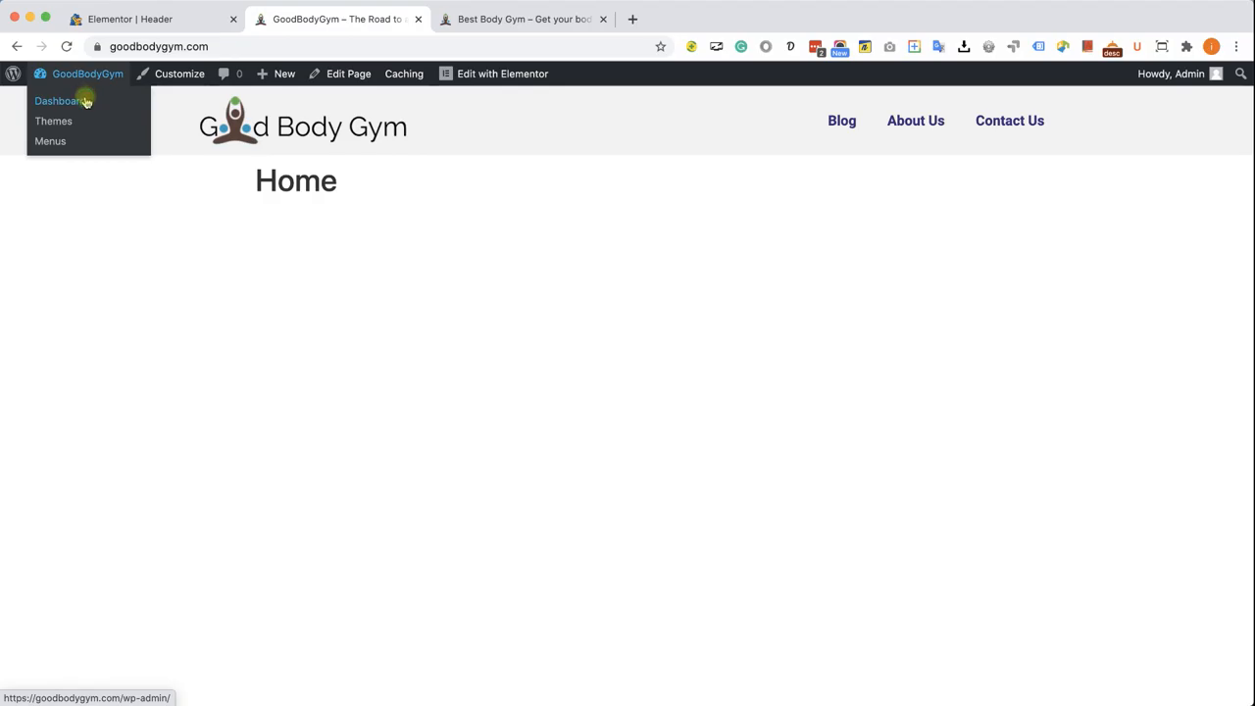
left_click(59, 100)
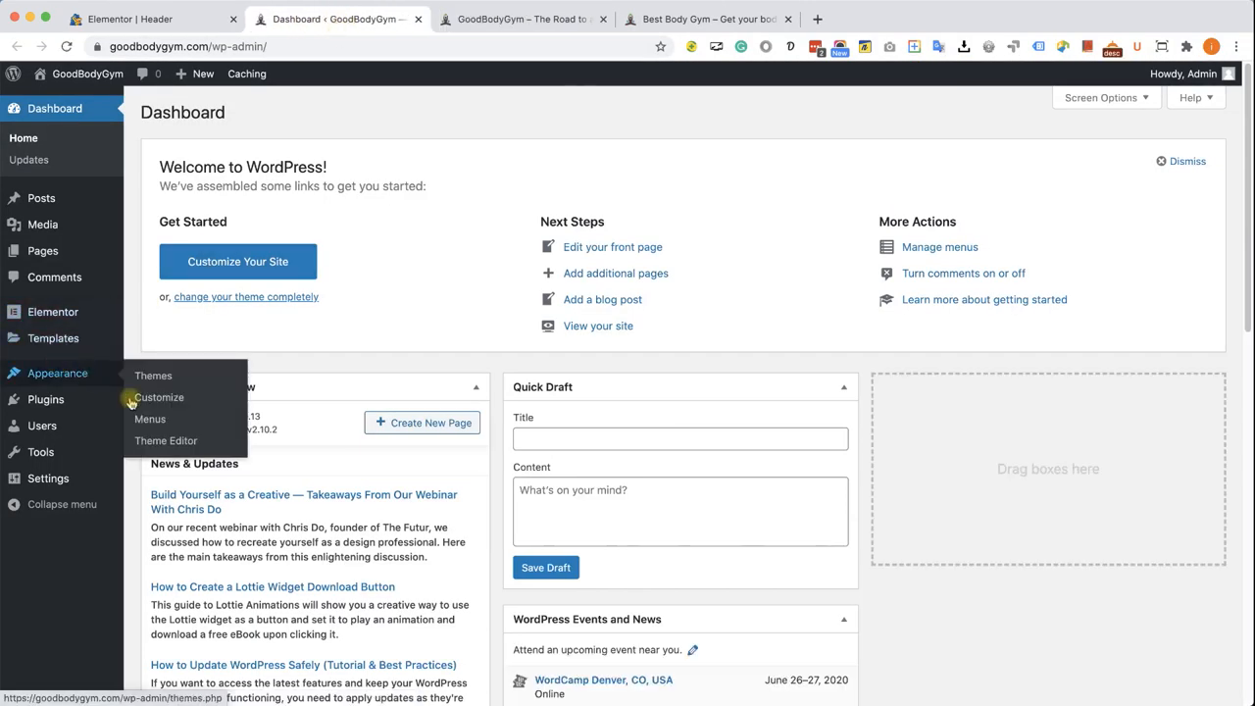
left_click(149, 420)
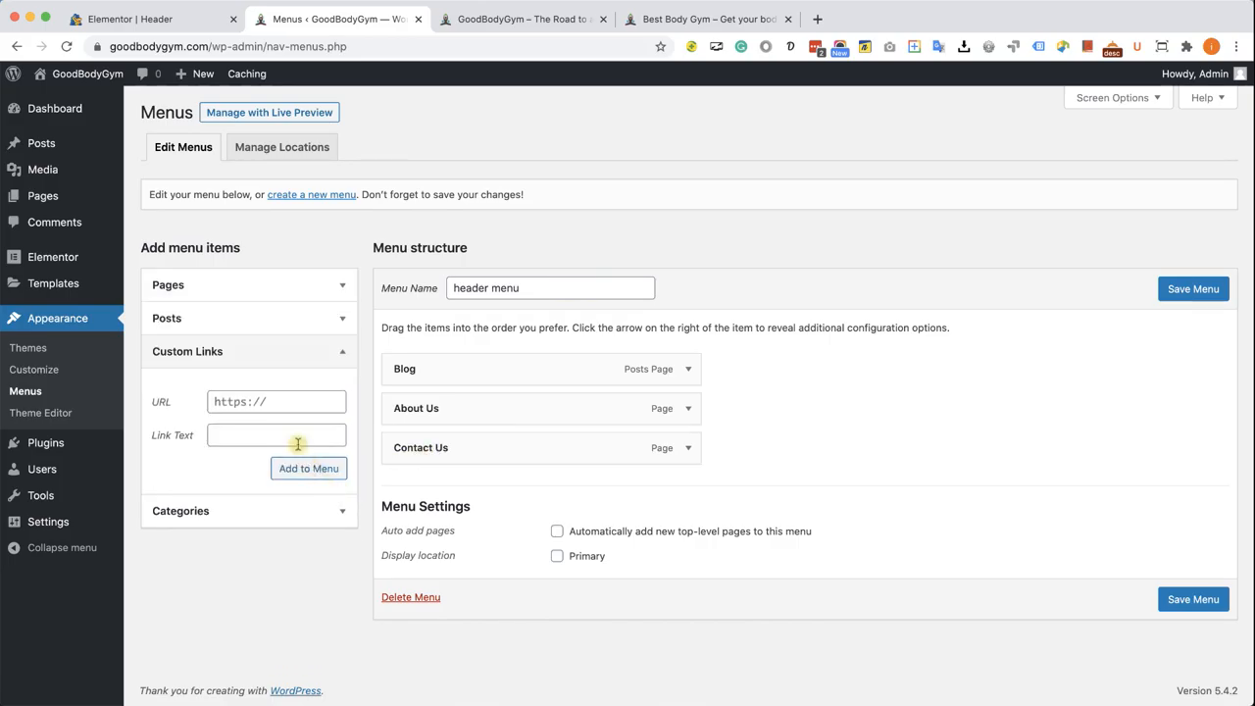
left_click(274, 400)
type("https:")
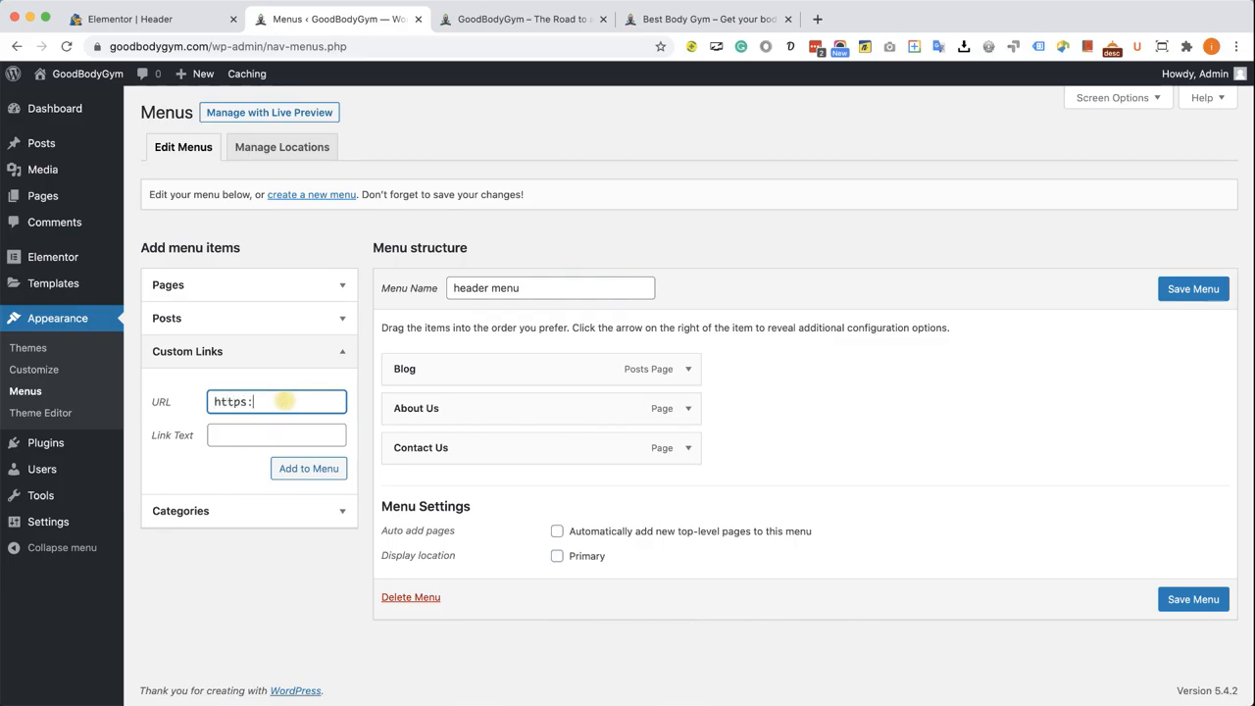
type("//goog")
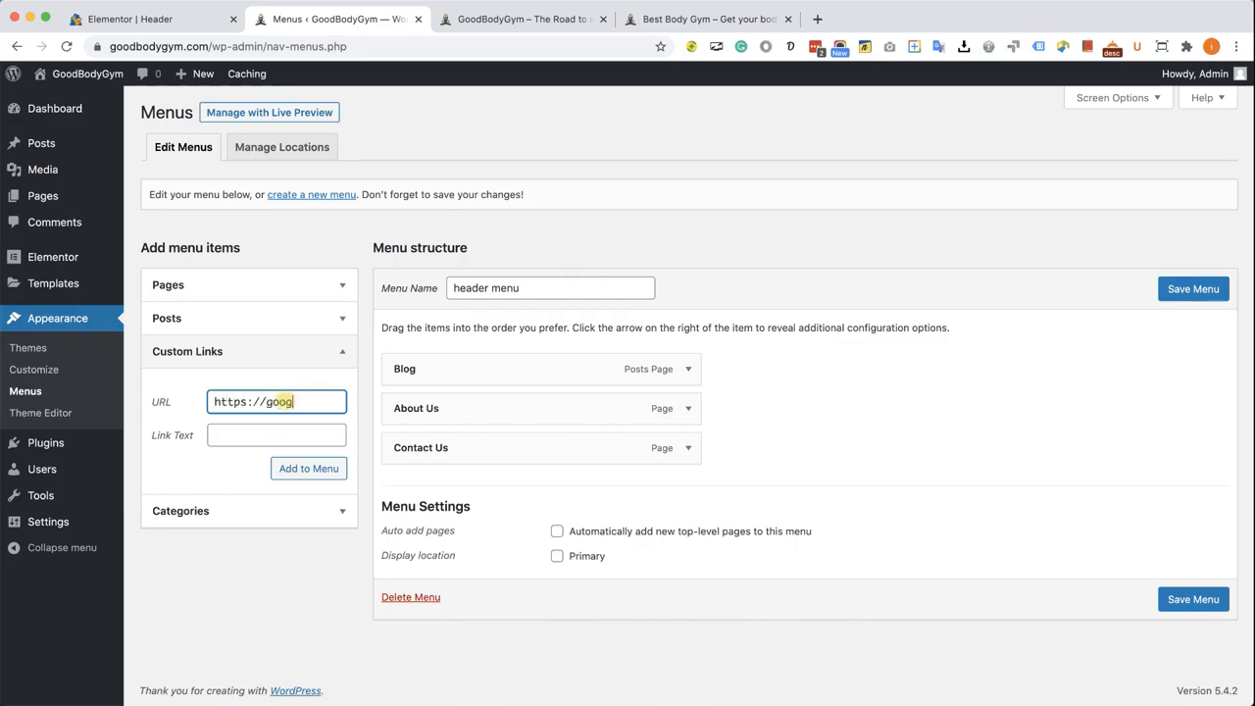
type("le.com")
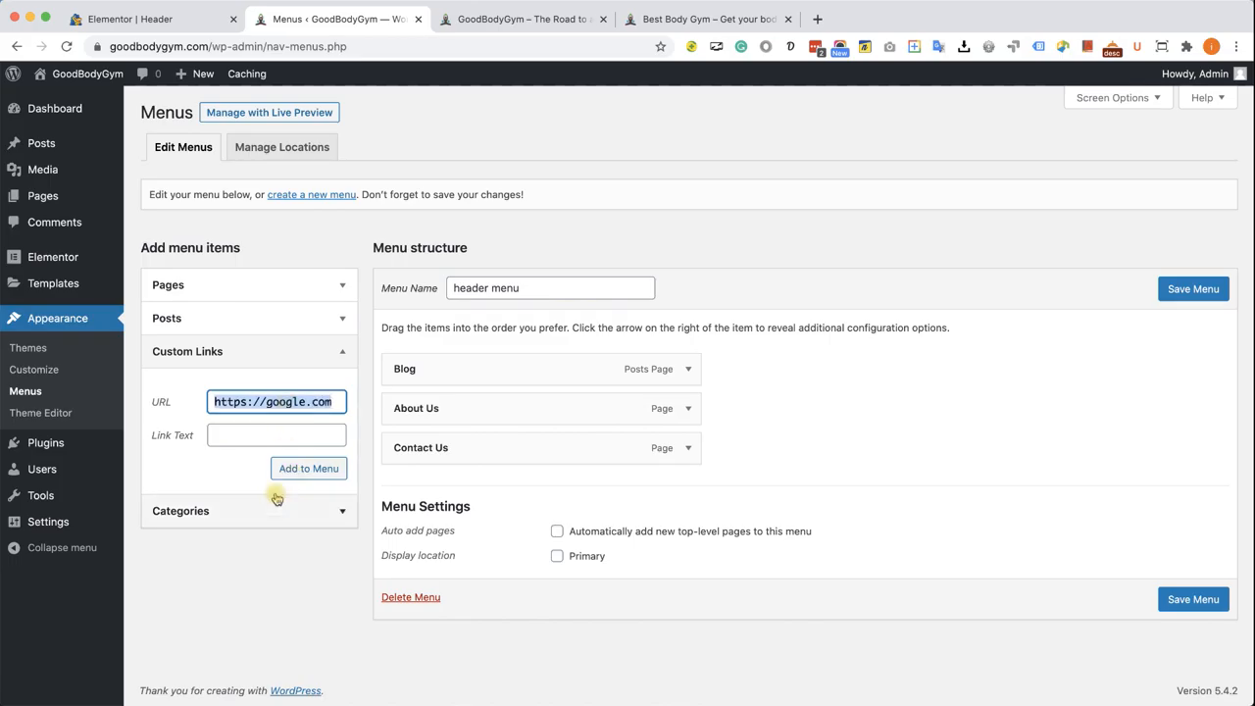
type("Link 1")
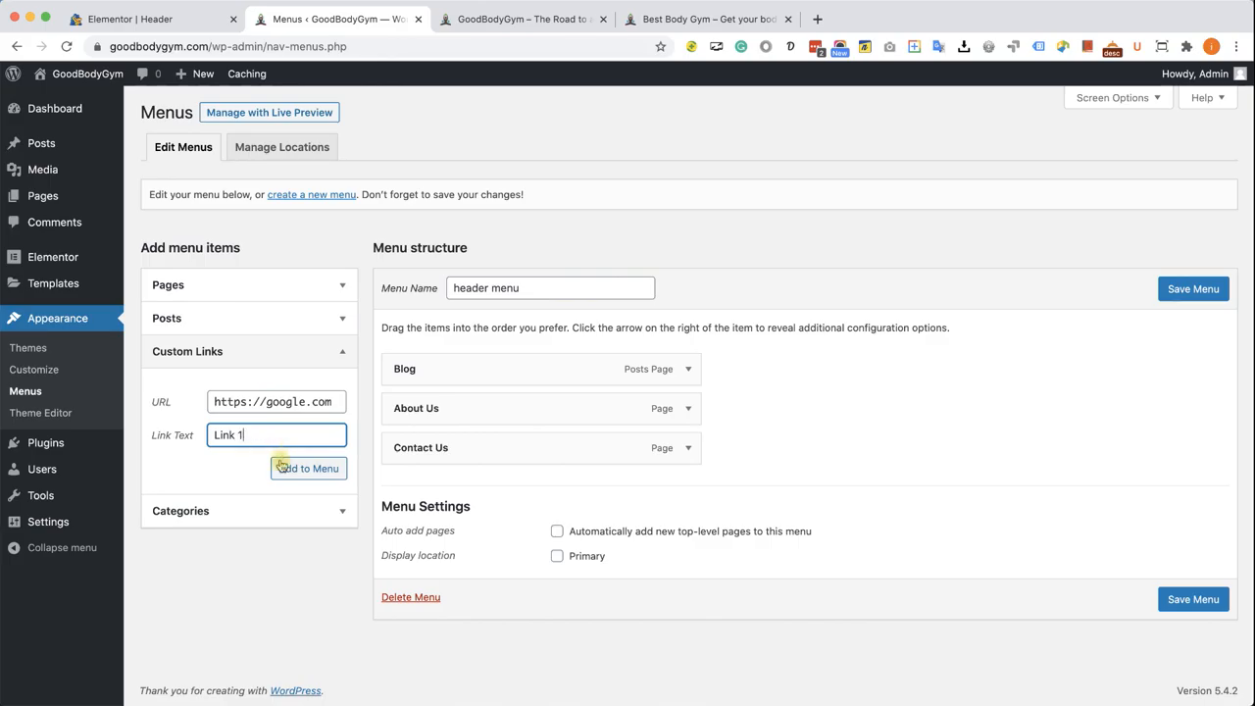
left_click(310, 467)
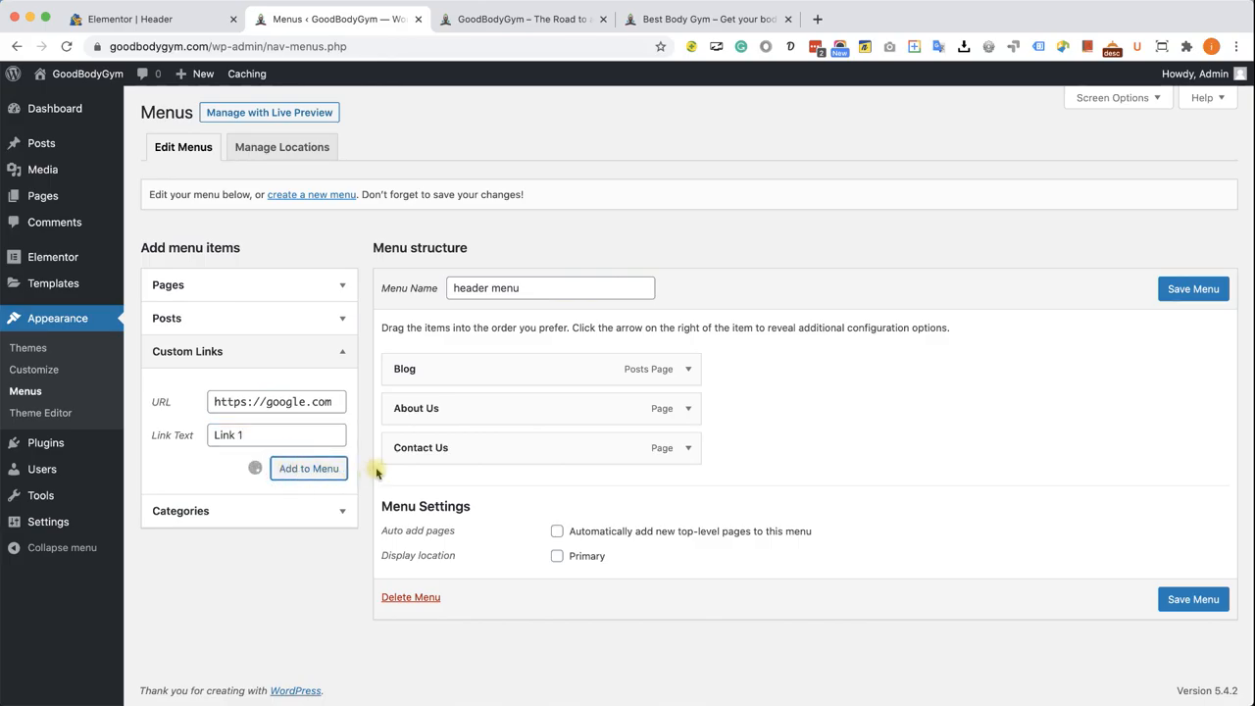
Add custom links Link 2 and Link 3 to google.com to the header menu.
left_click(310, 467)
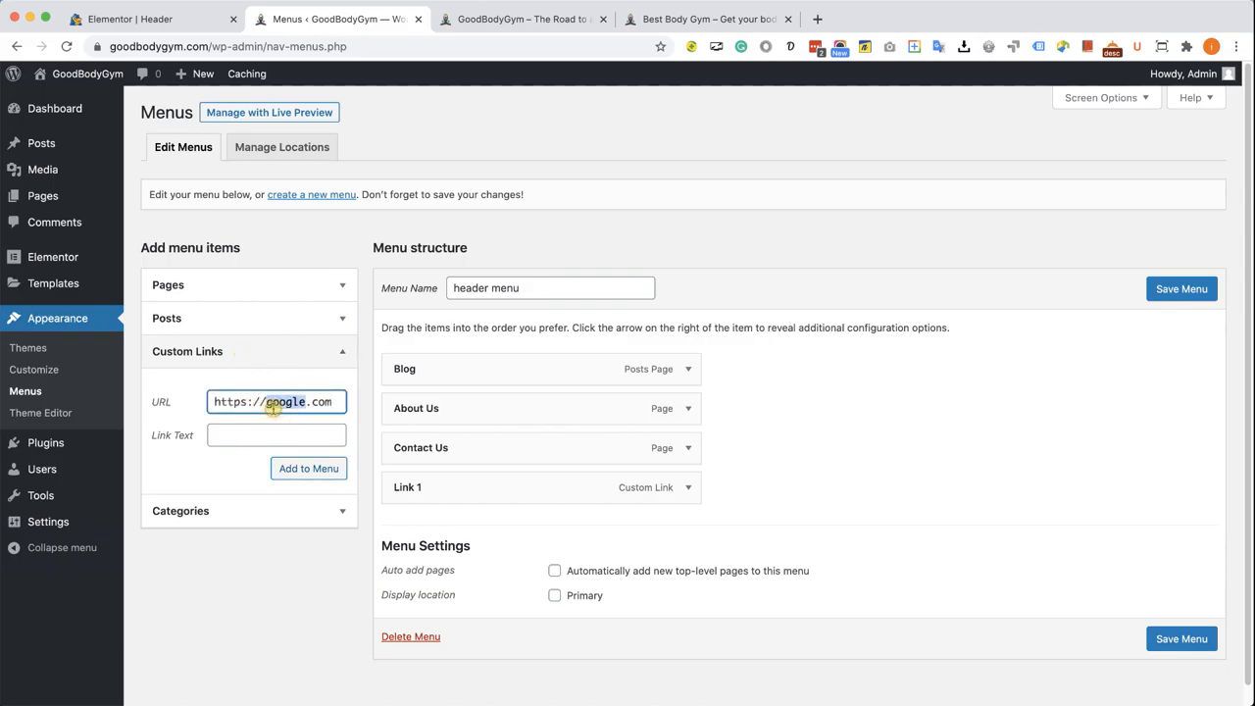
type("L")
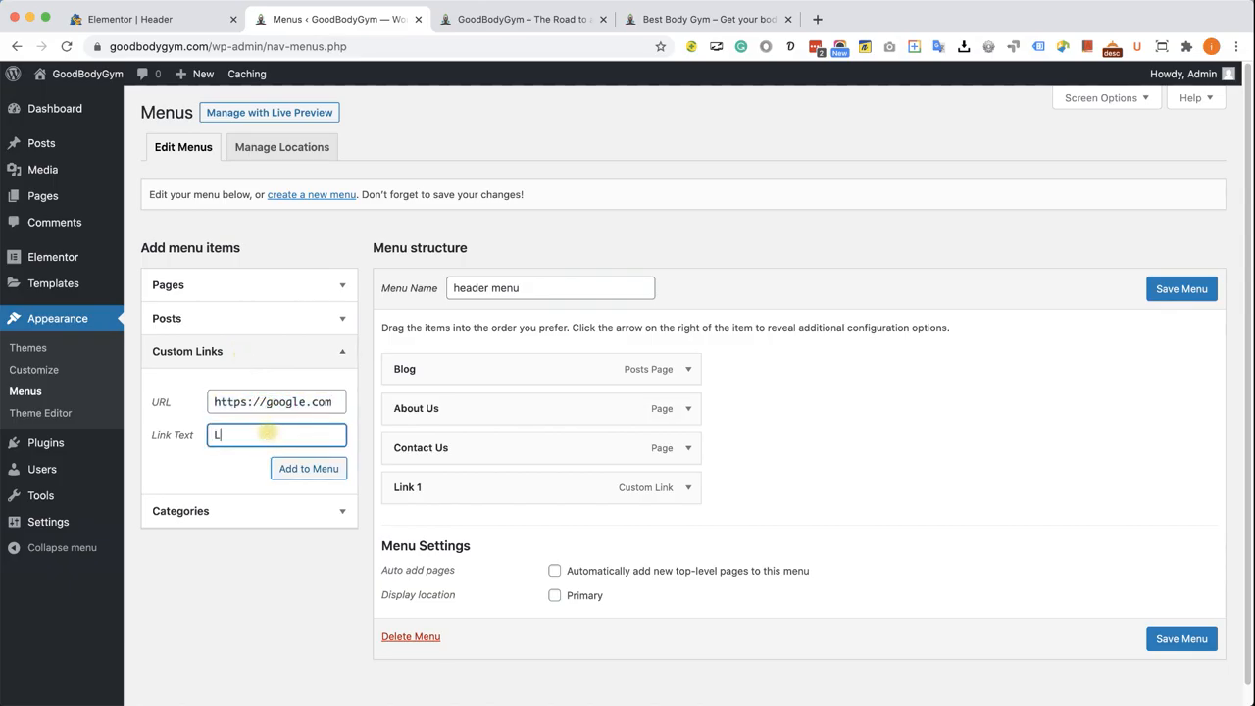
type("ink 2")
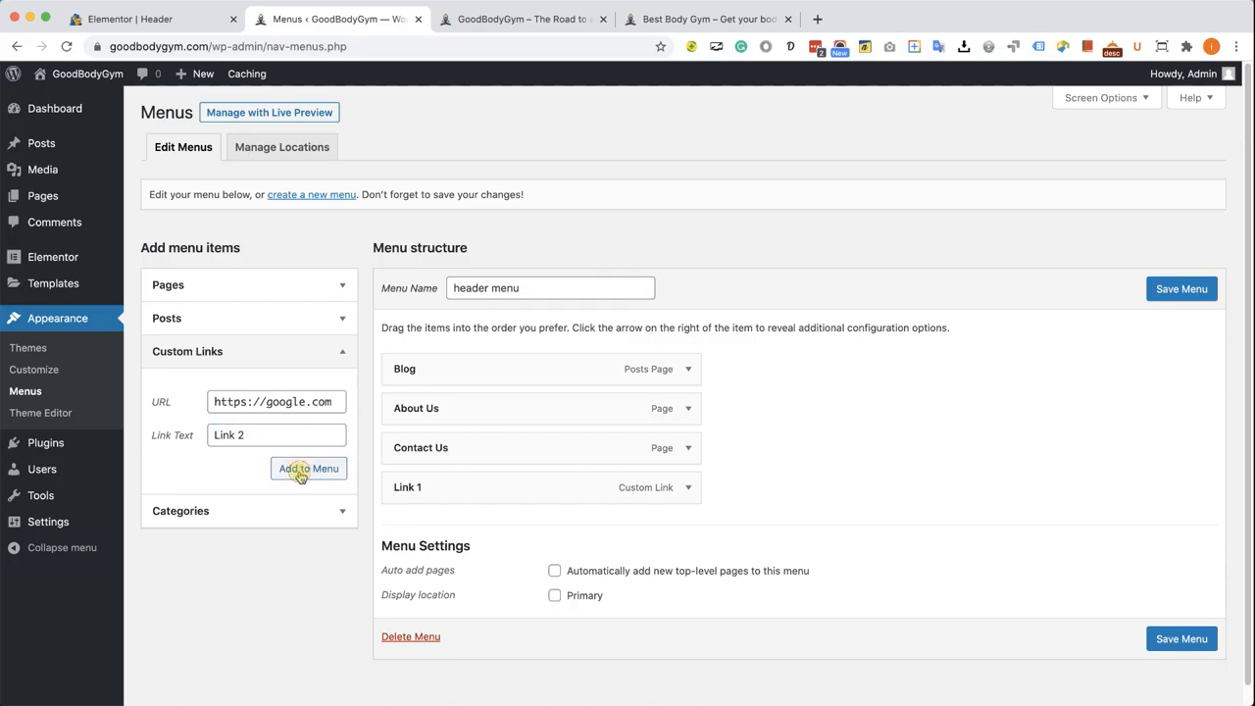
left_click(310, 466)
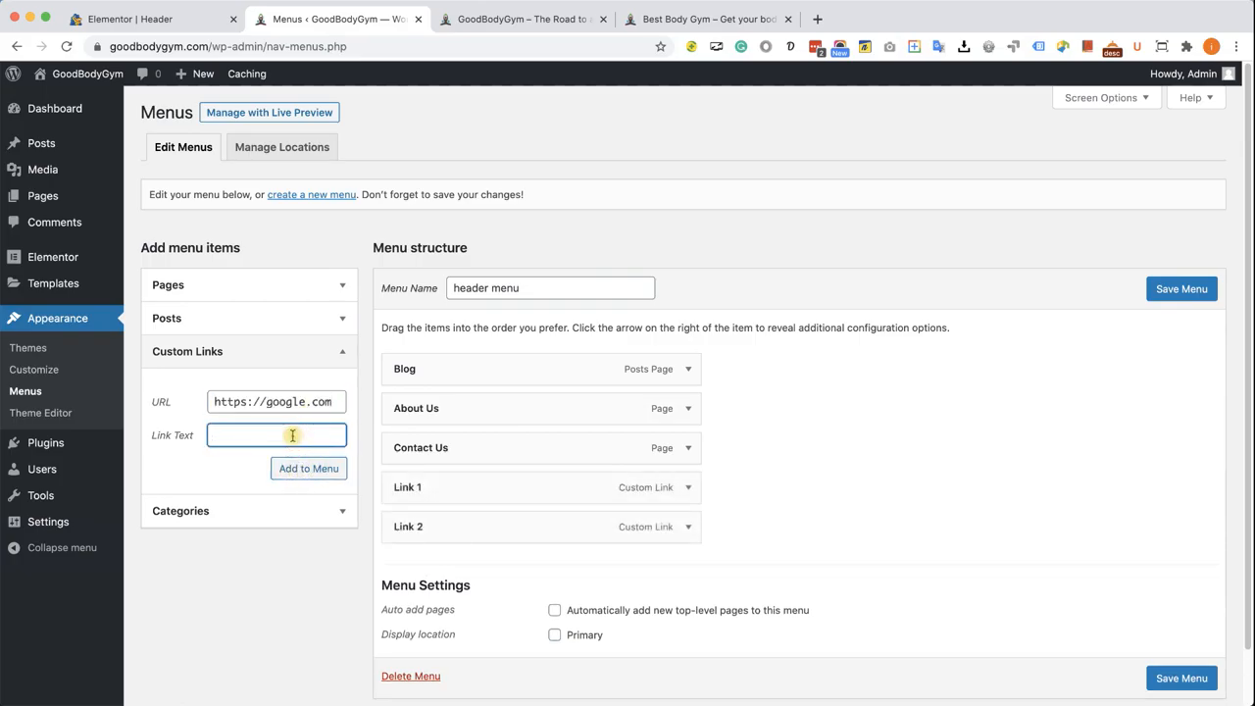
type("Link 3")
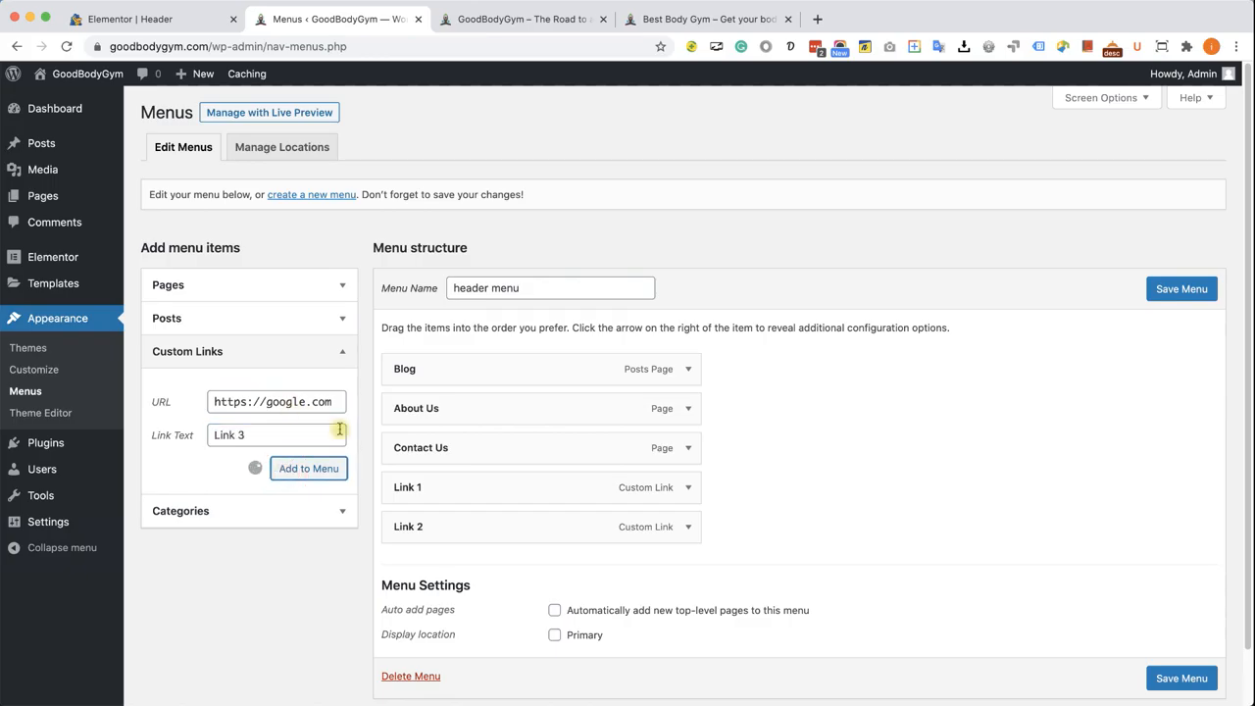
left_click(310, 467)
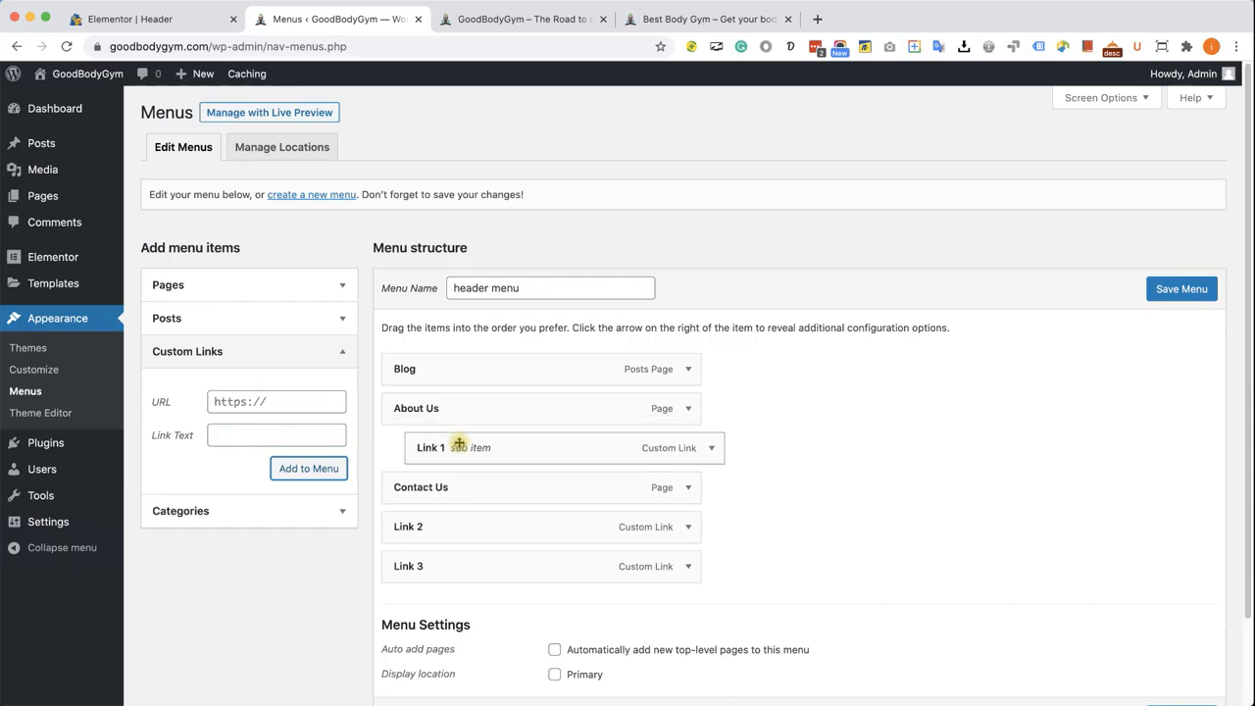
Drag Link 1, Link 2 and Link 3 under About Us as sub items and save the menu.
left_click_drag(455, 525, 455, 477)
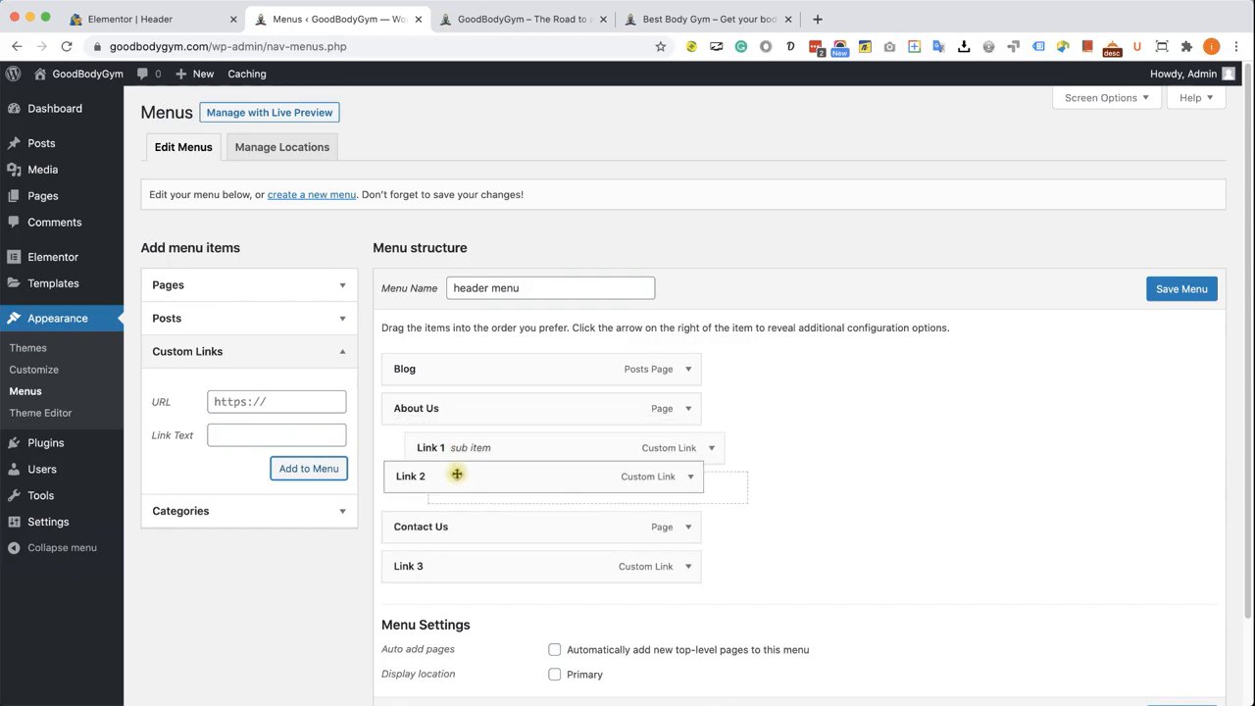
left_click_drag(455, 477, 483, 483)
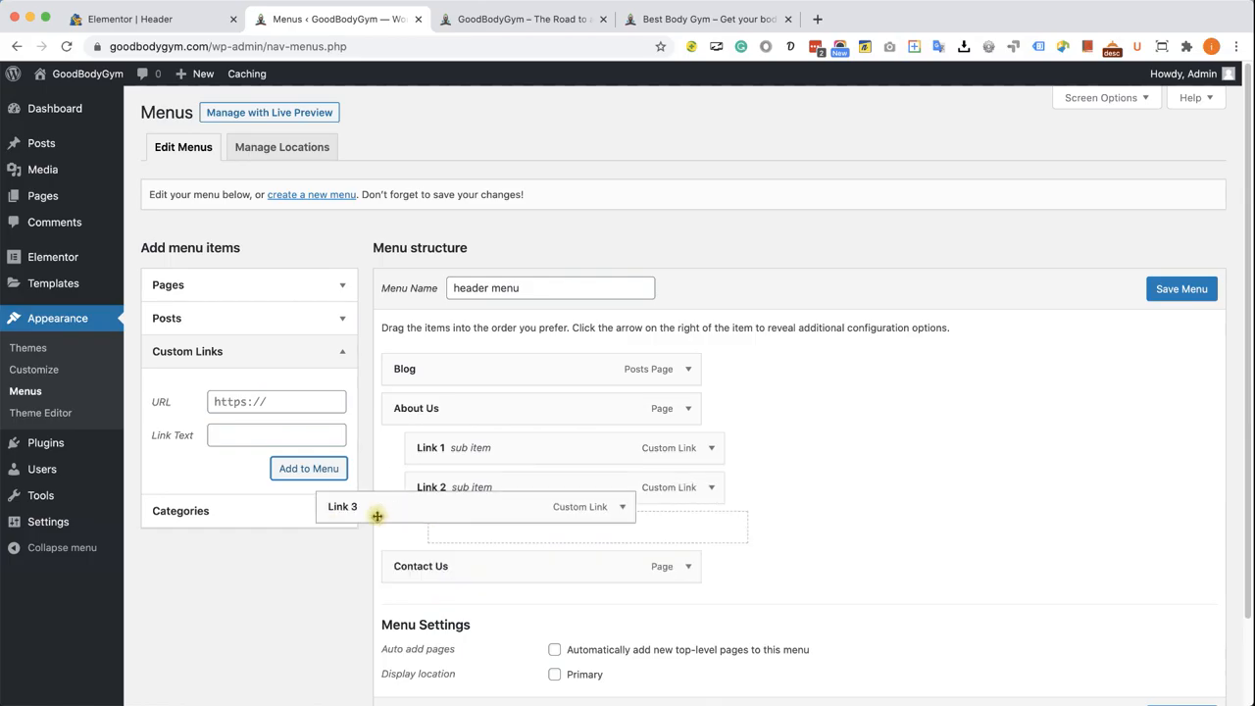
left_click_drag(376, 506, 467, 534)
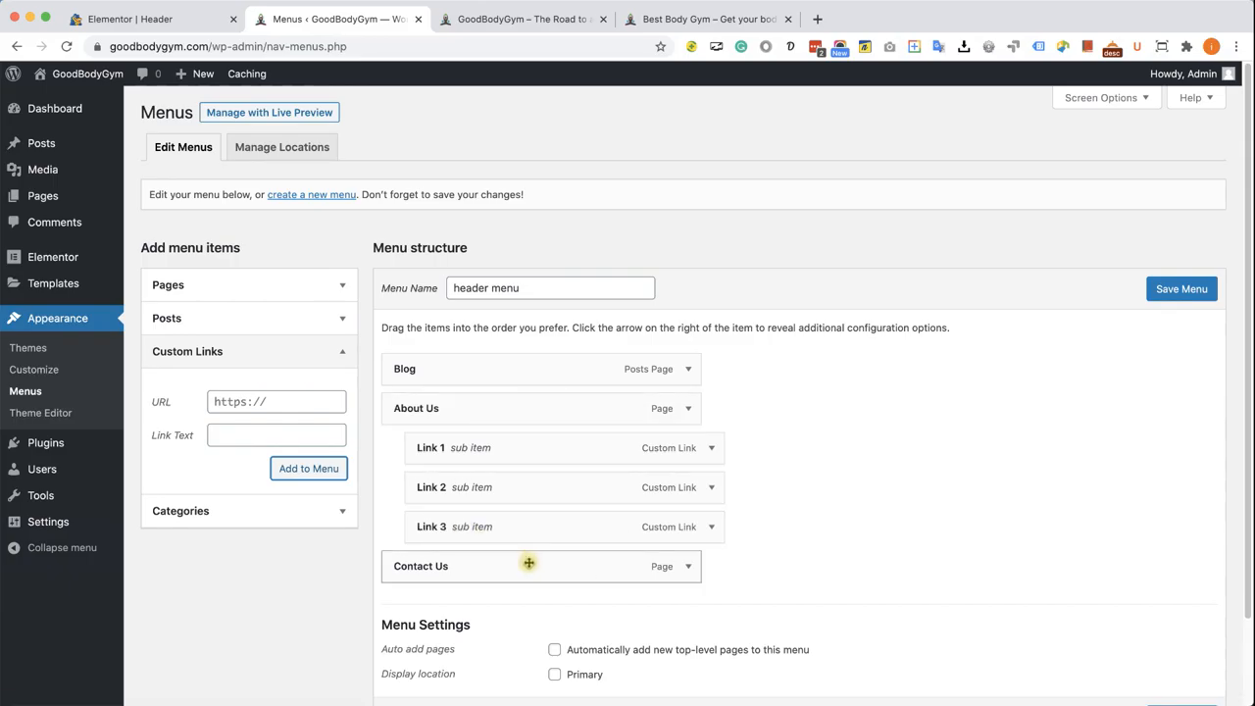
left_click(1180, 288)
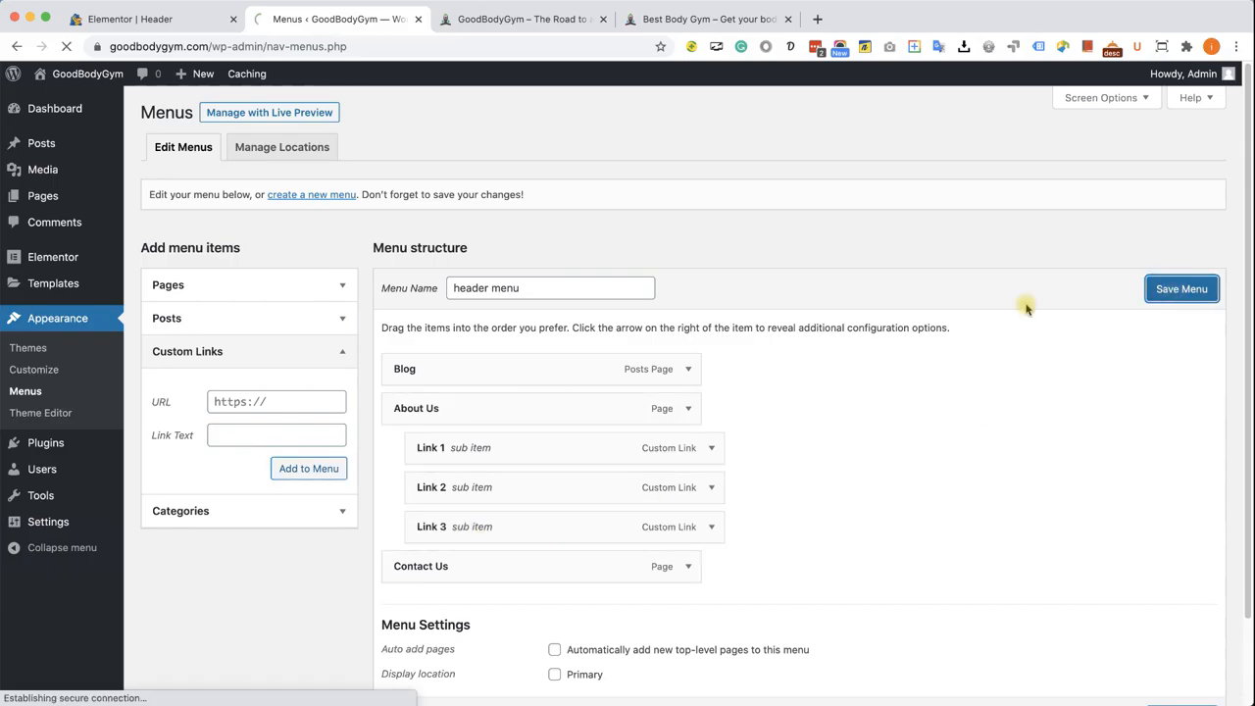
Switch to the live GoodBodyGym site to see the About Us dropdown with the three links.
left_click(1181, 289)
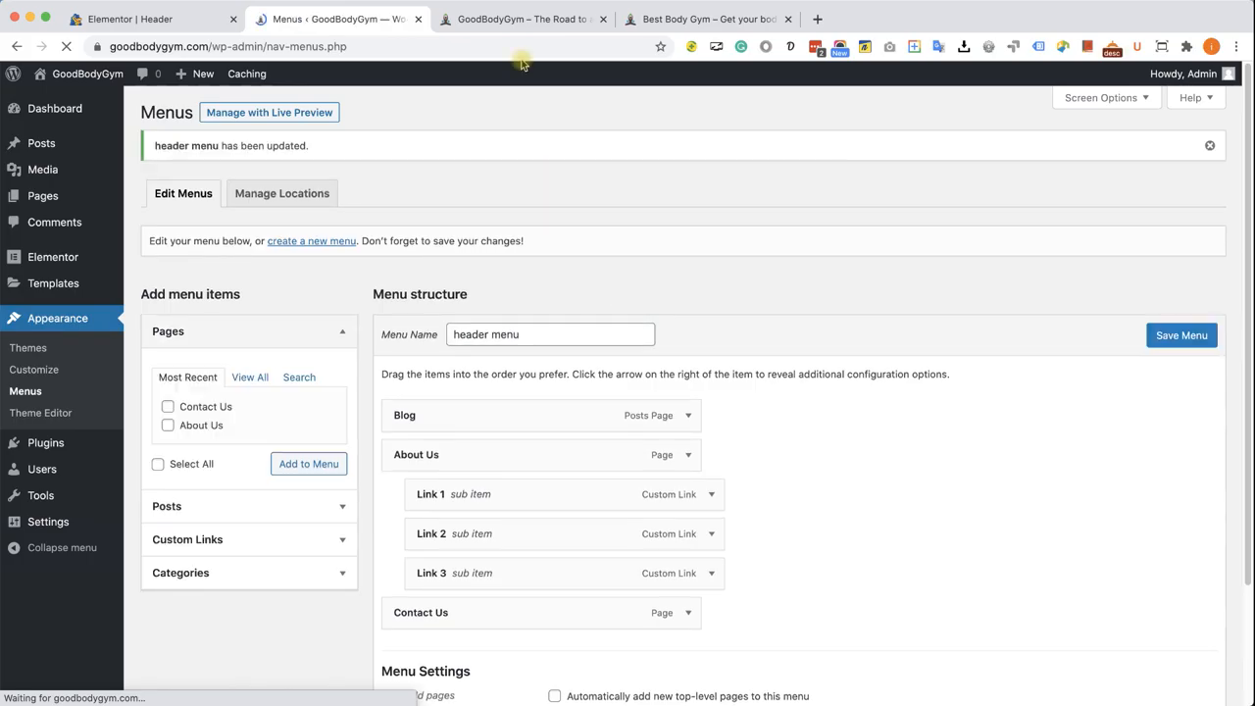
left_click(519, 20)
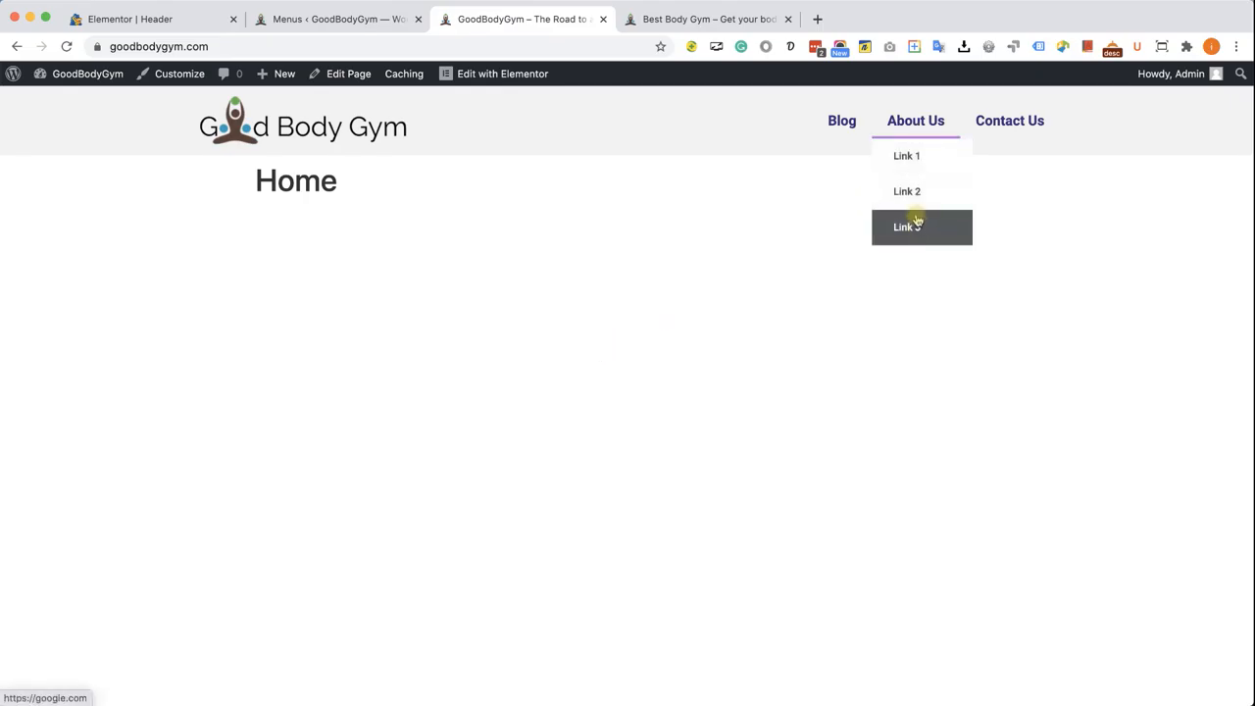
mouse_move(391, 155)
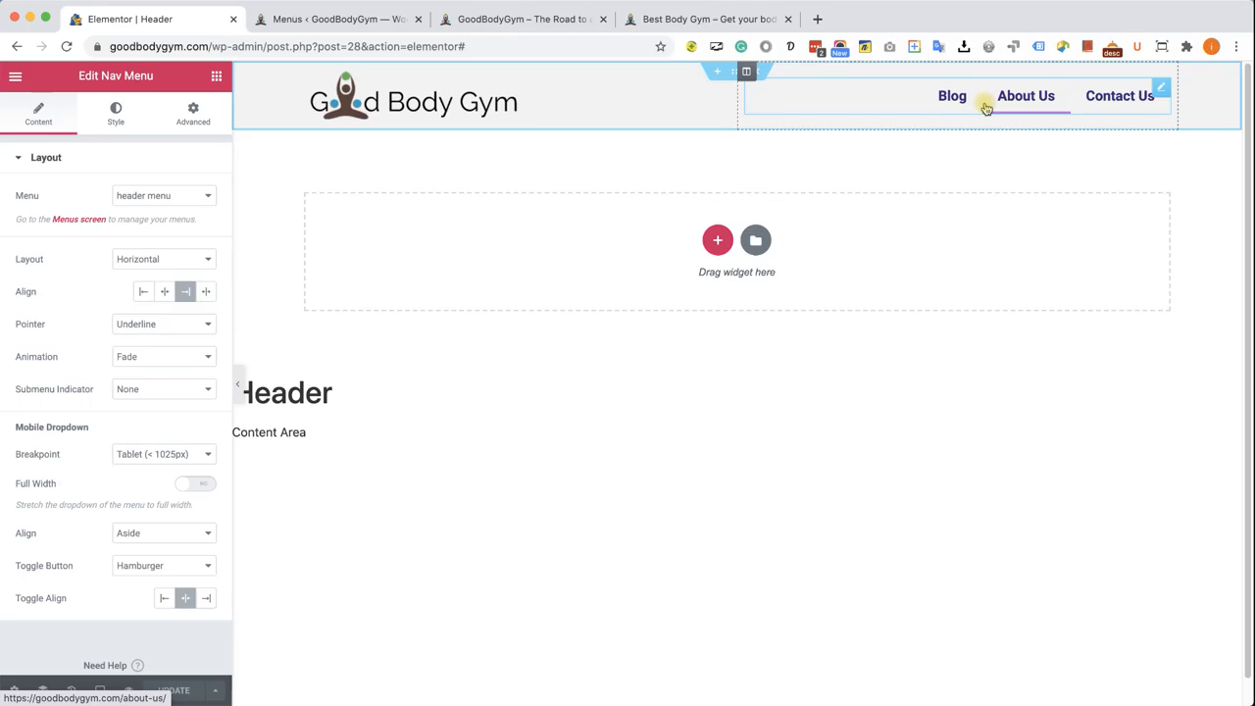
mouse_move(851, 149)
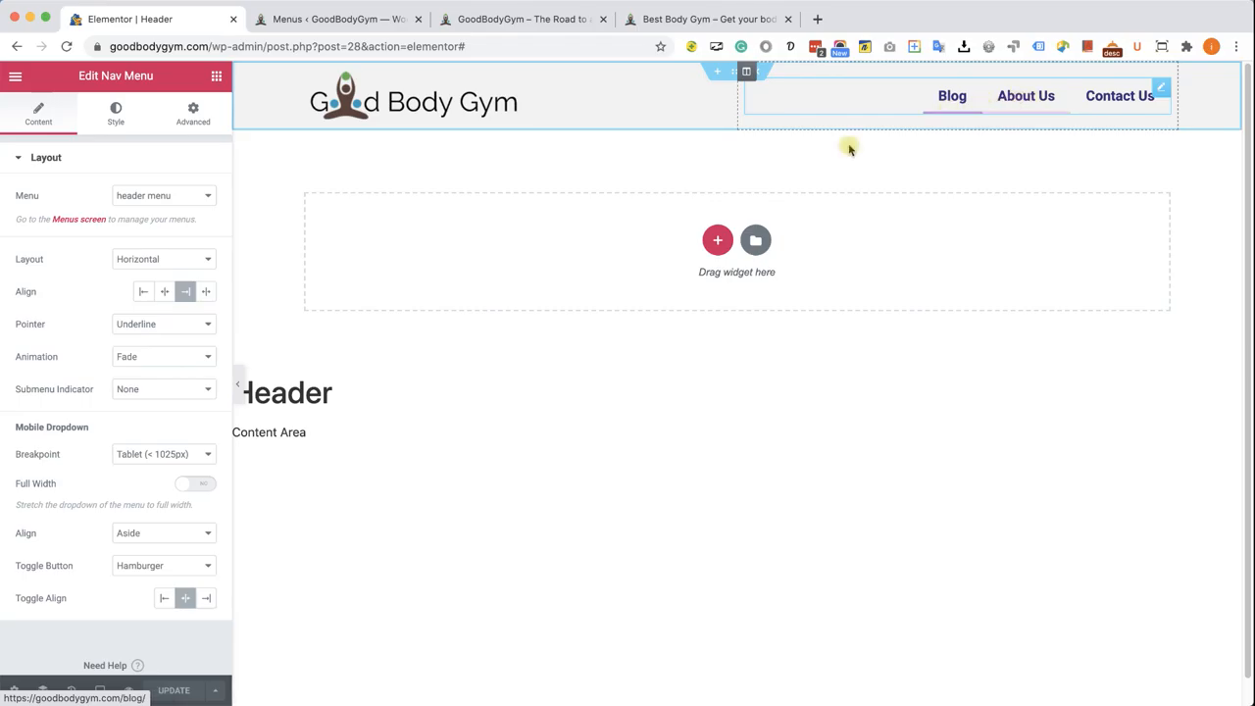
left_click(161, 388)
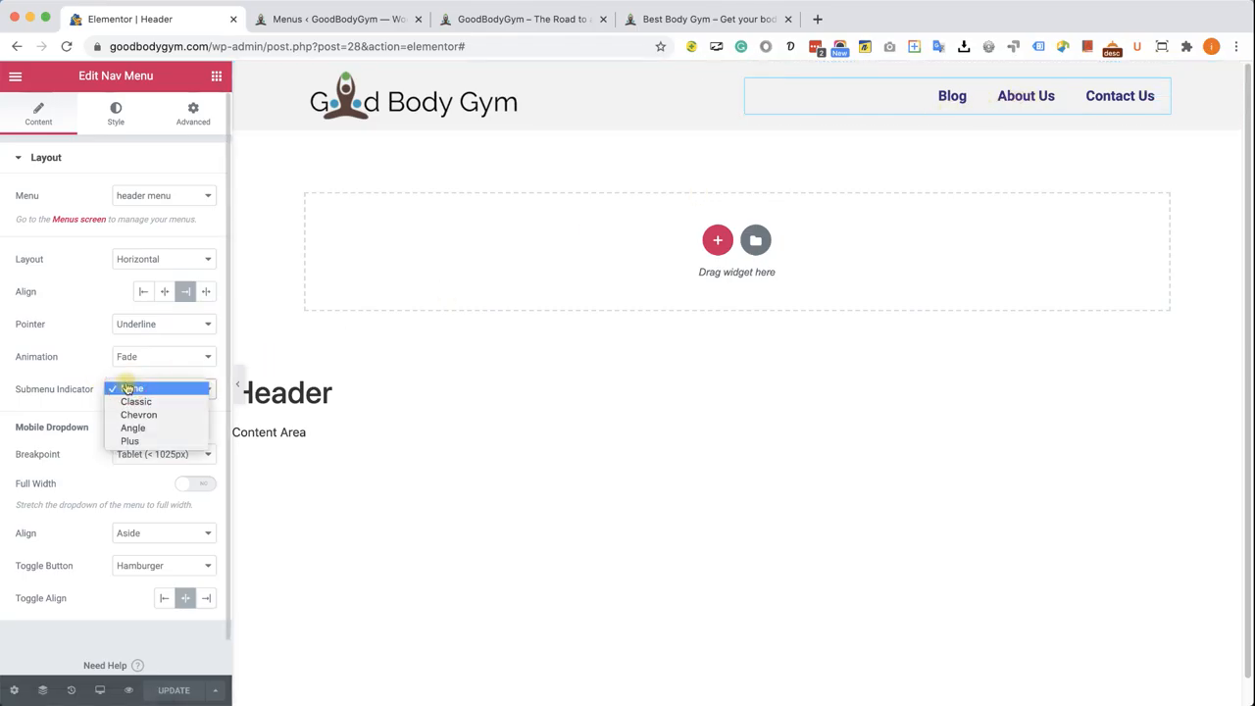
left_click(135, 400)
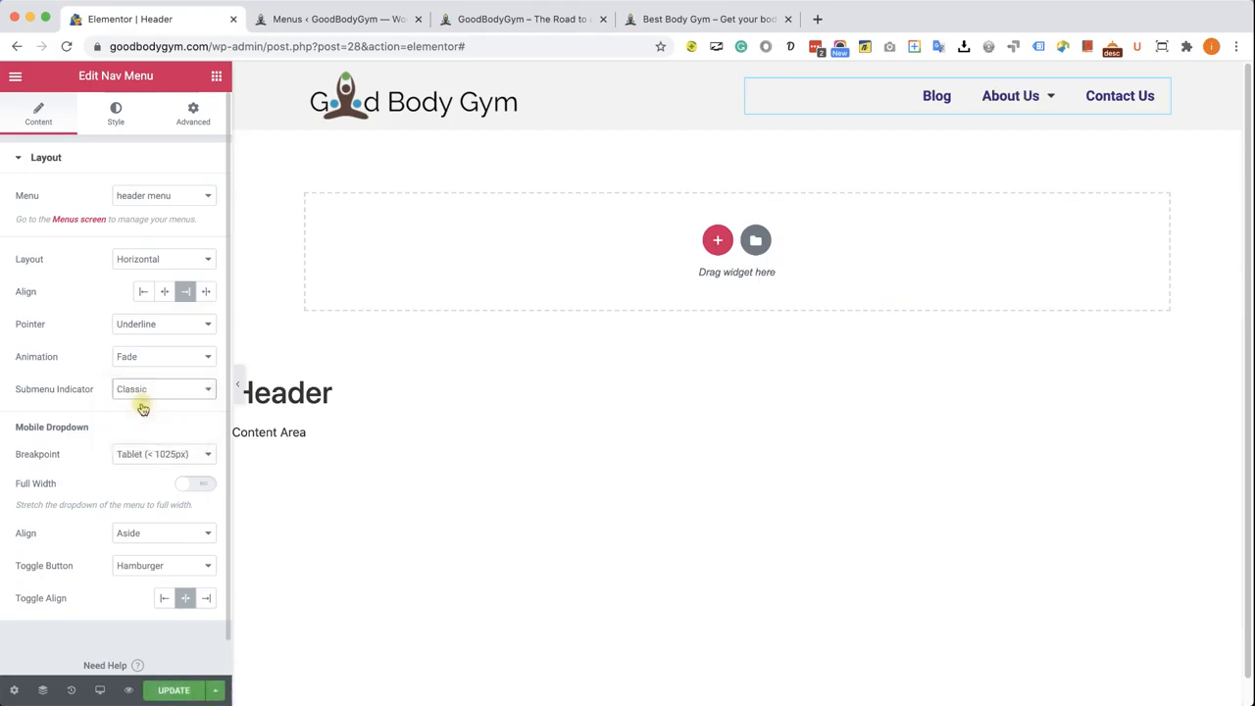
left_click(161, 389)
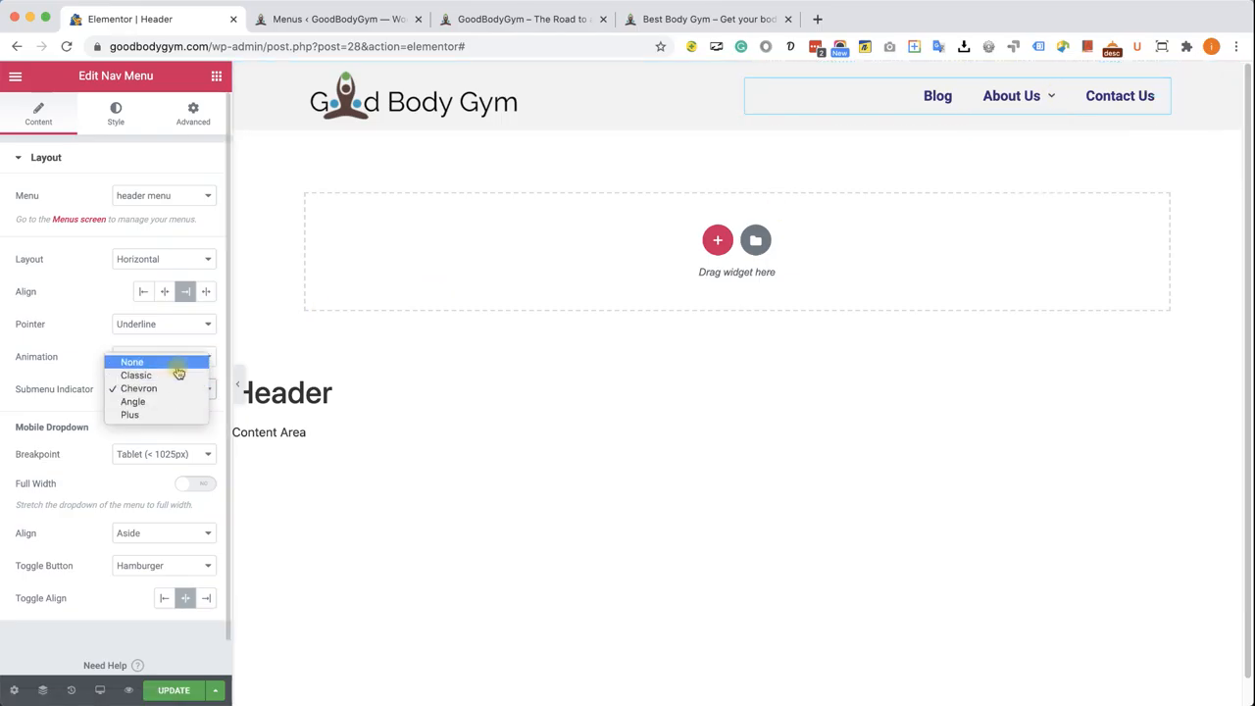
left_click(125, 357)
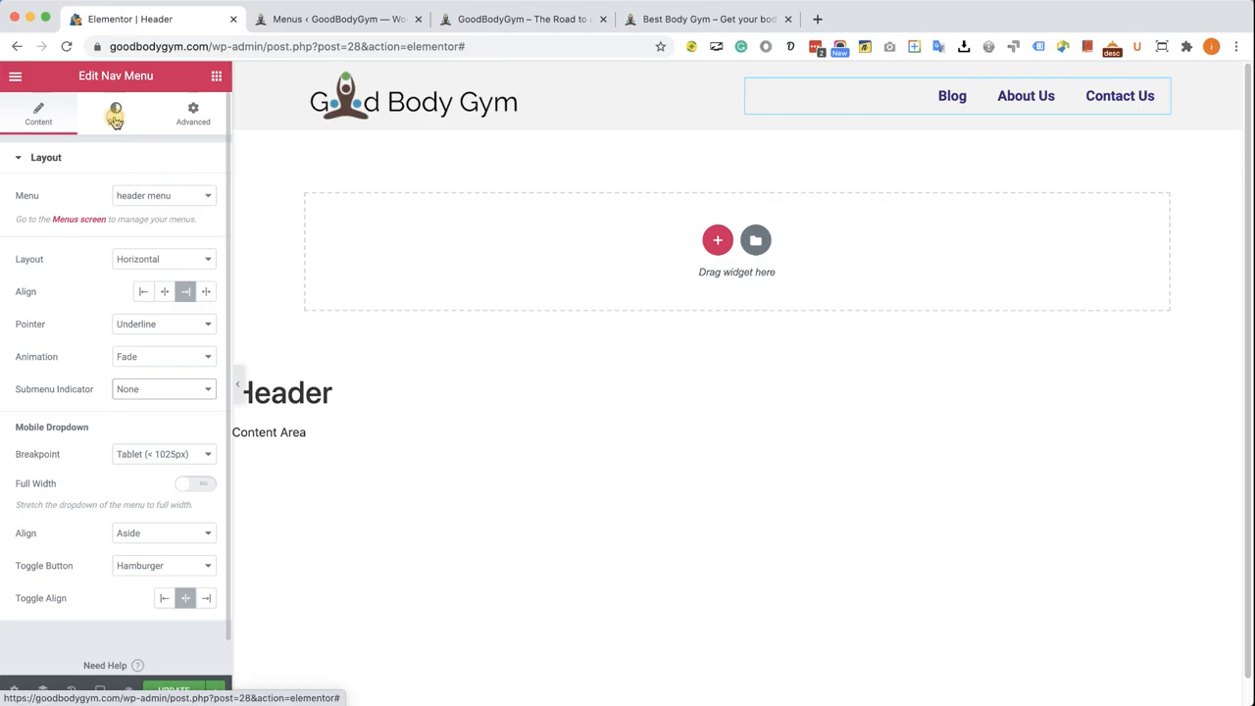
In the nav menu's Dropdown style, set the dropdown background colour to a purple swatch.
left_click(115, 111)
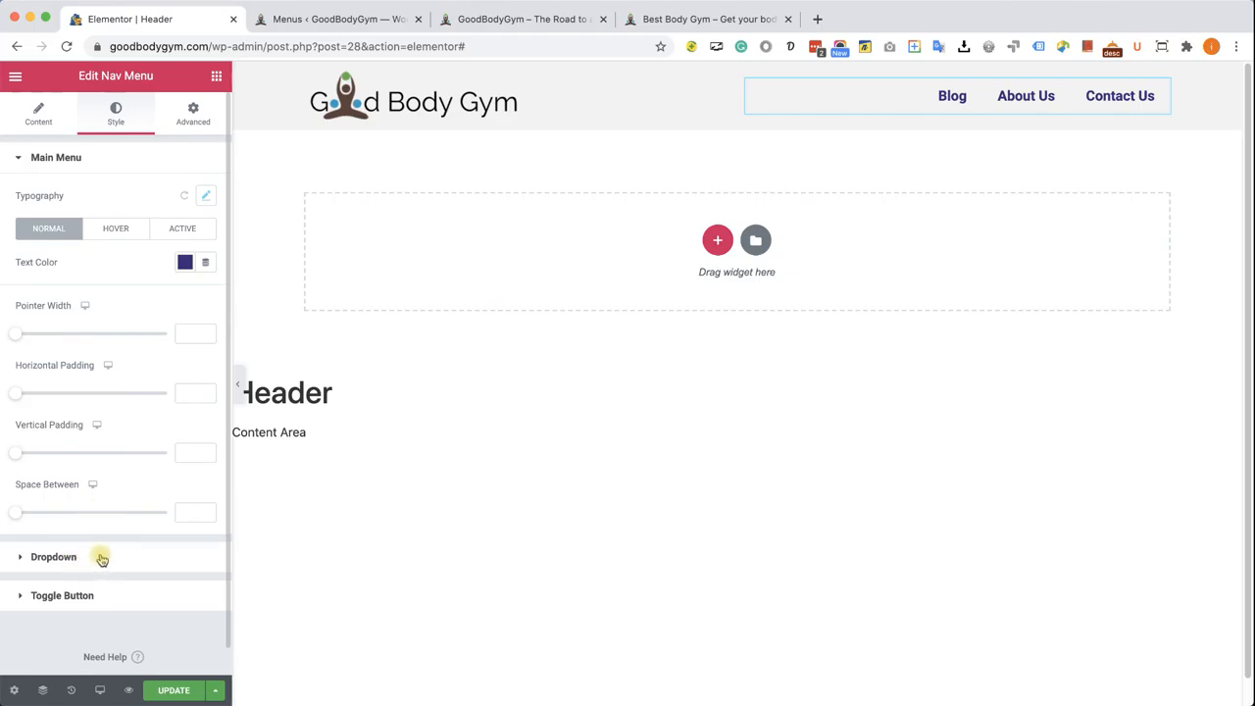
left_click(53, 557)
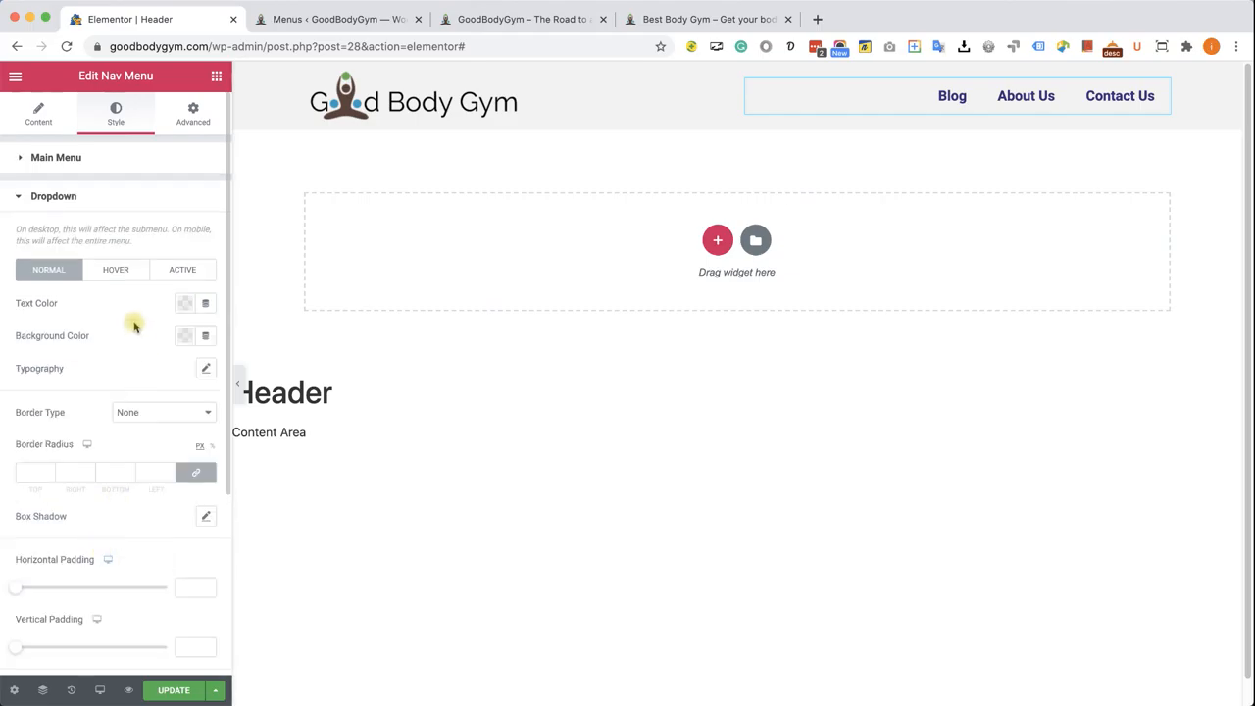
scroll("down", 3)
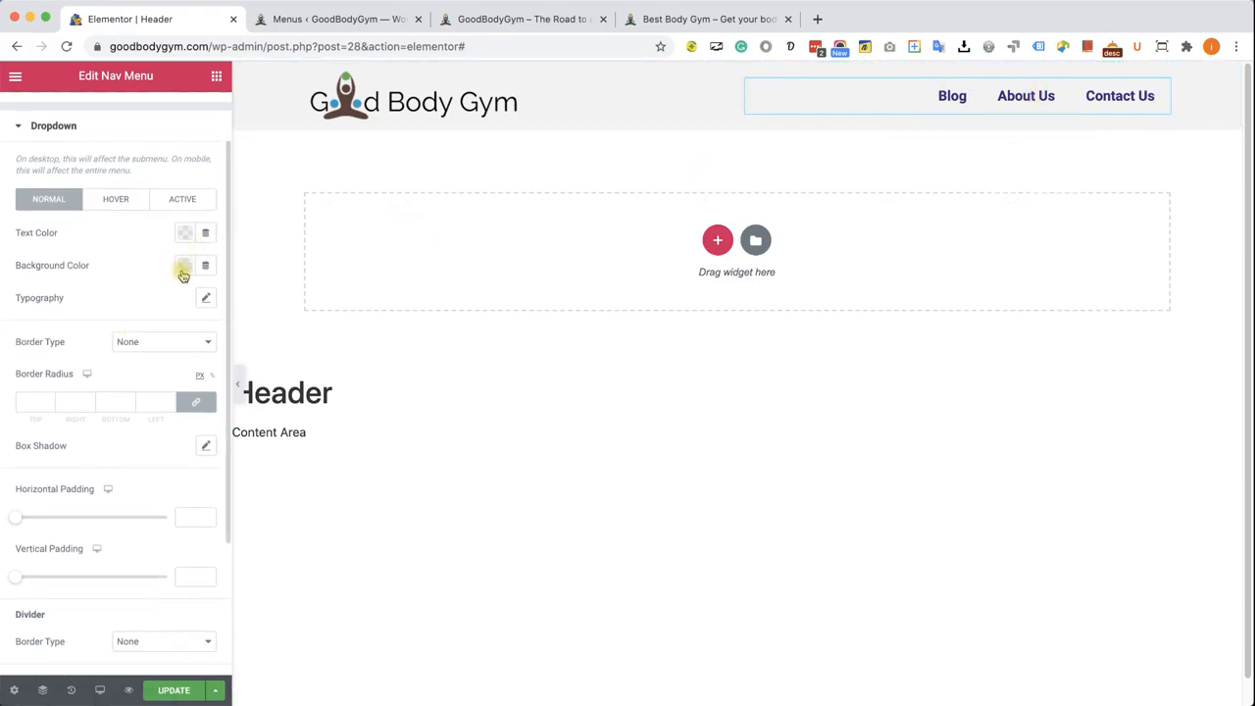
left_click(185, 265)
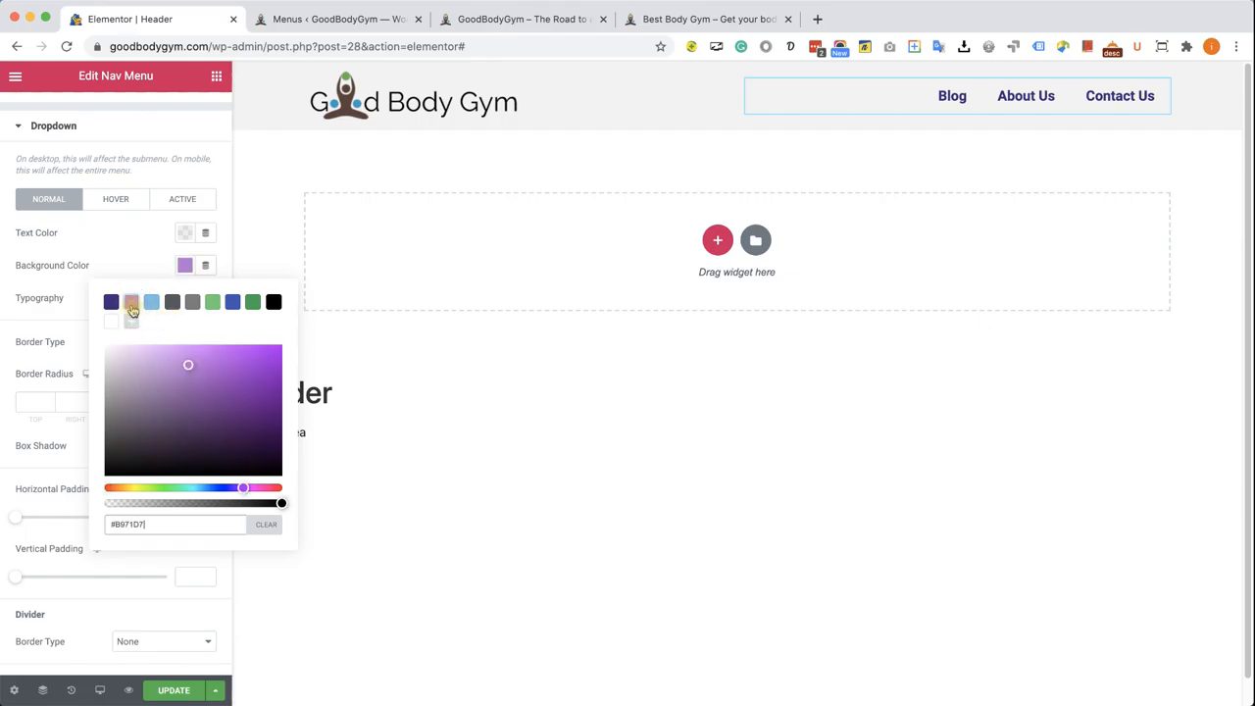
left_click(184, 231)
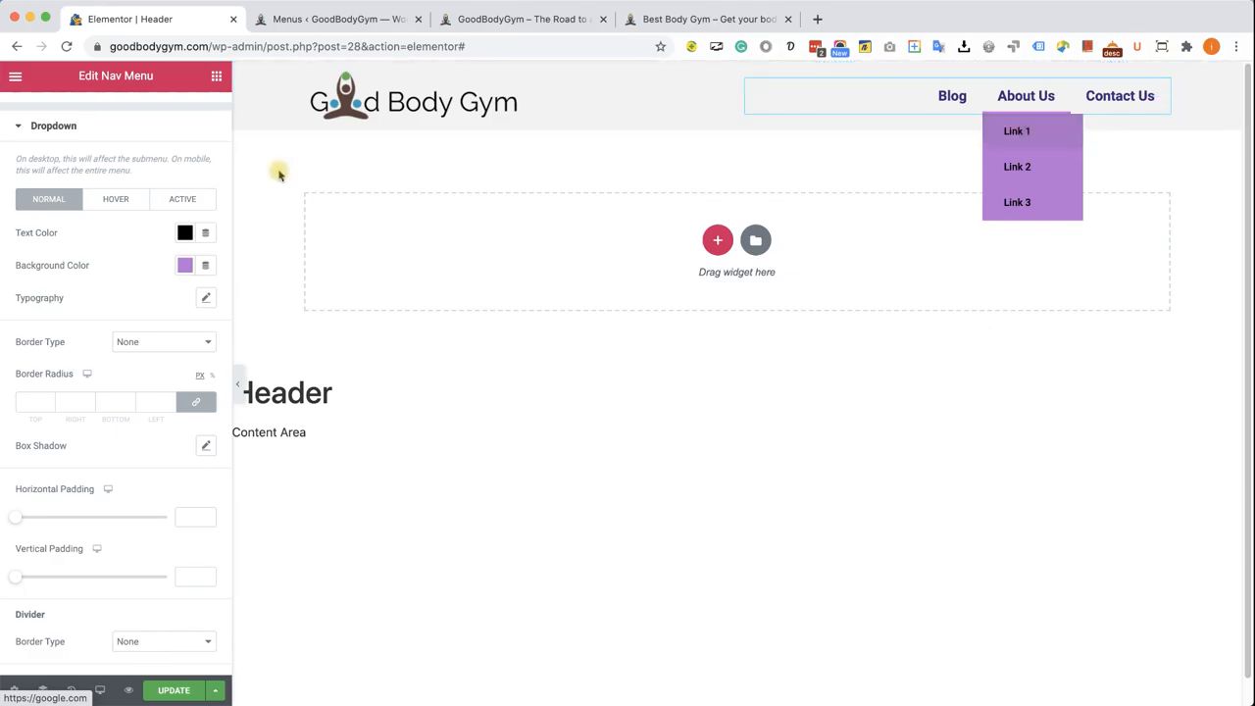
Set the dropdown hover background colour to white #FFFFFF.
left_click(116, 200)
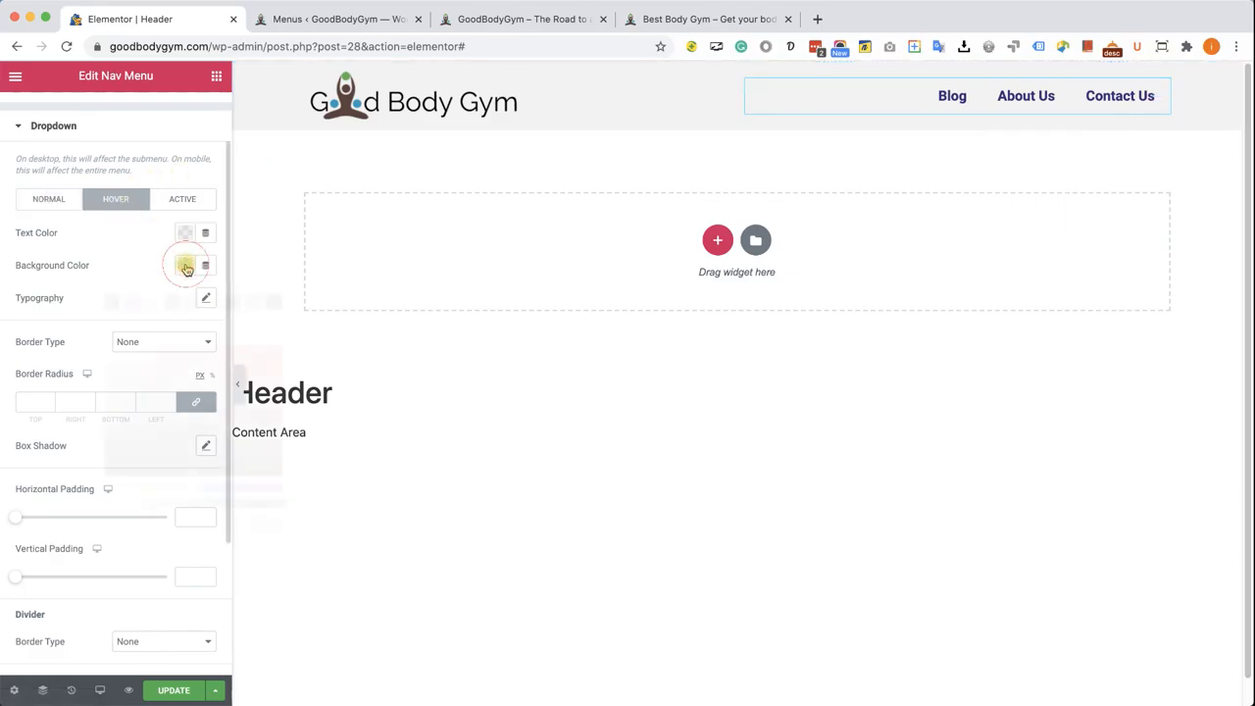
left_click(184, 267)
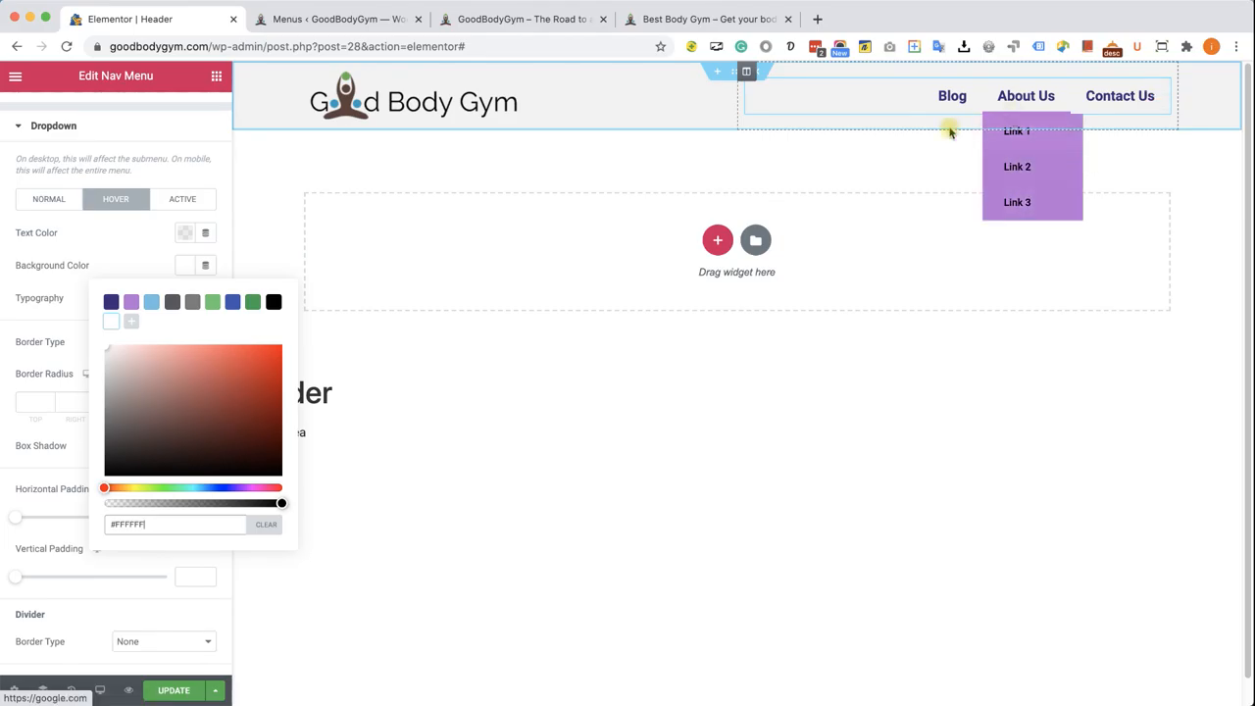
left_click(147, 259)
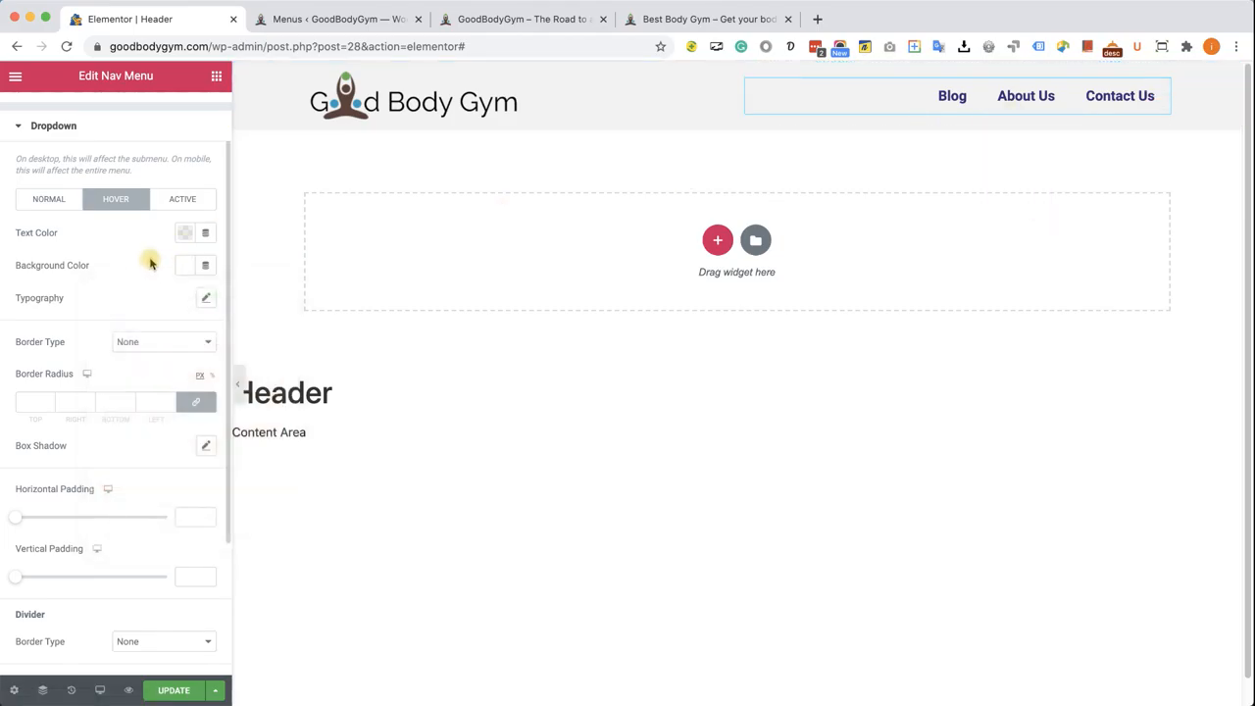
mouse_move(113, 443)
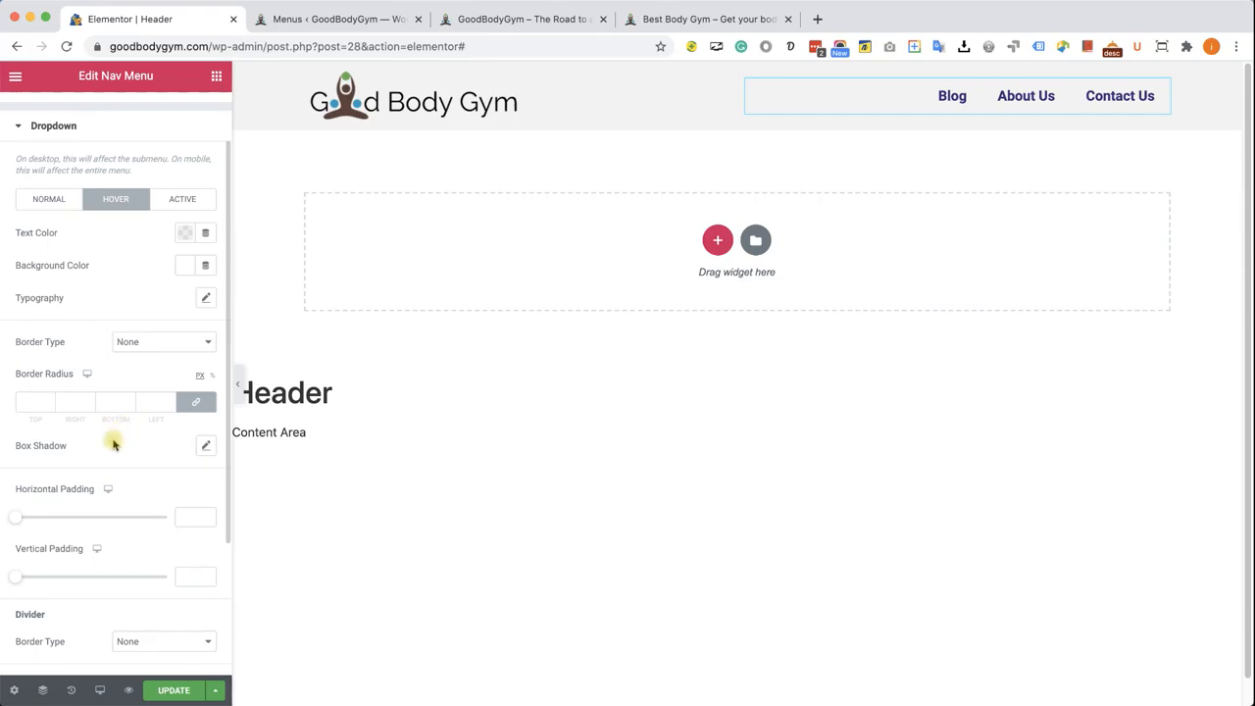
mouse_move(36, 529)
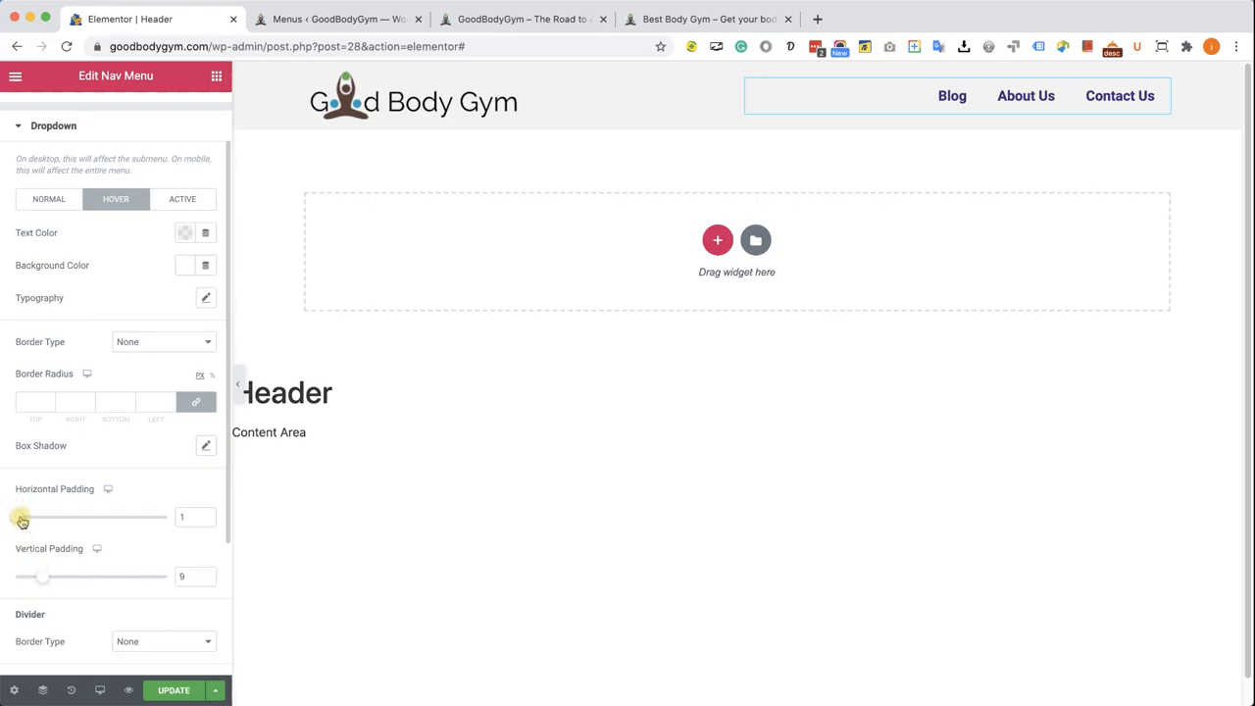
Set the dropdown items' horizontal padding to 21 and vertical padding to 28.
left_click_drag(22, 517, 49, 518)
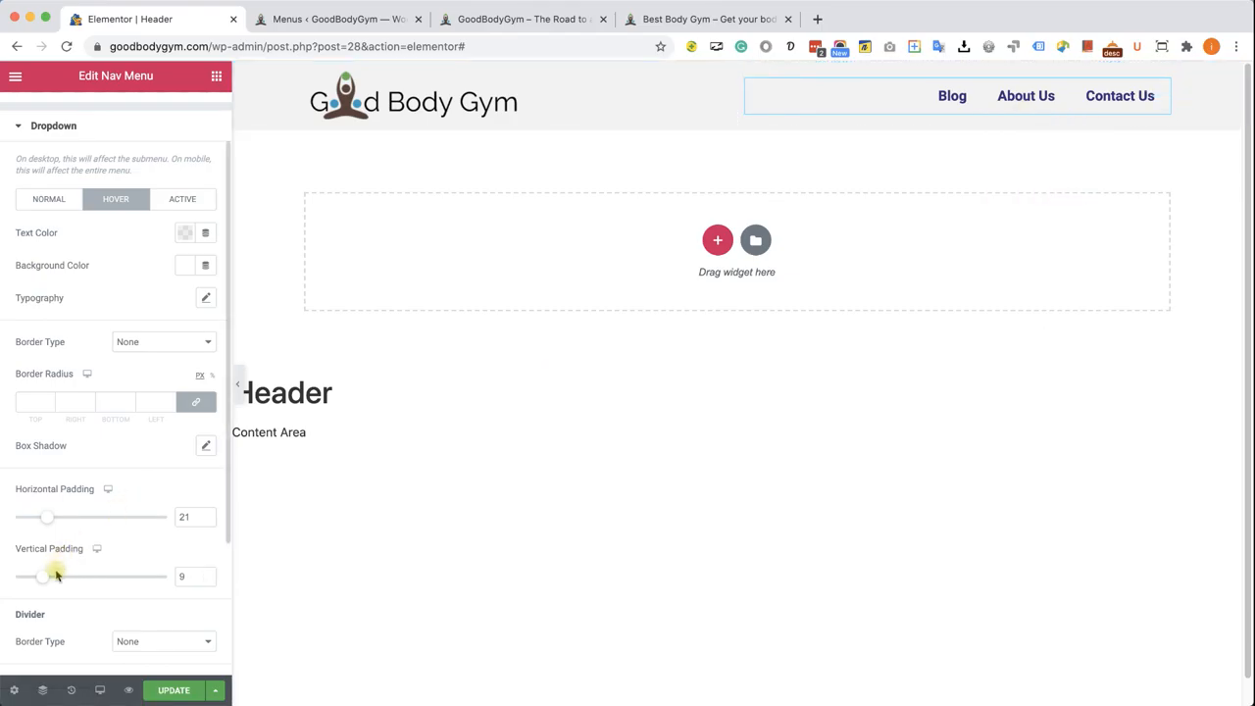
left_click_drag(44, 577, 102, 577)
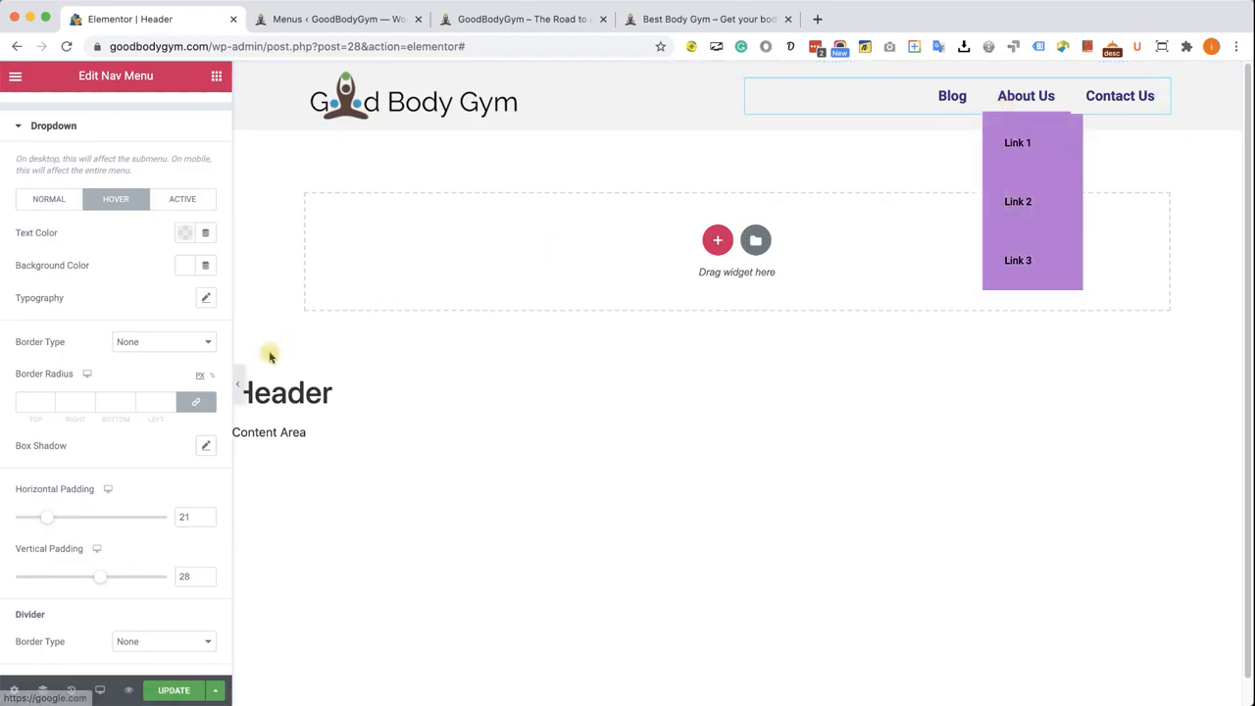
mouse_move(159, 478)
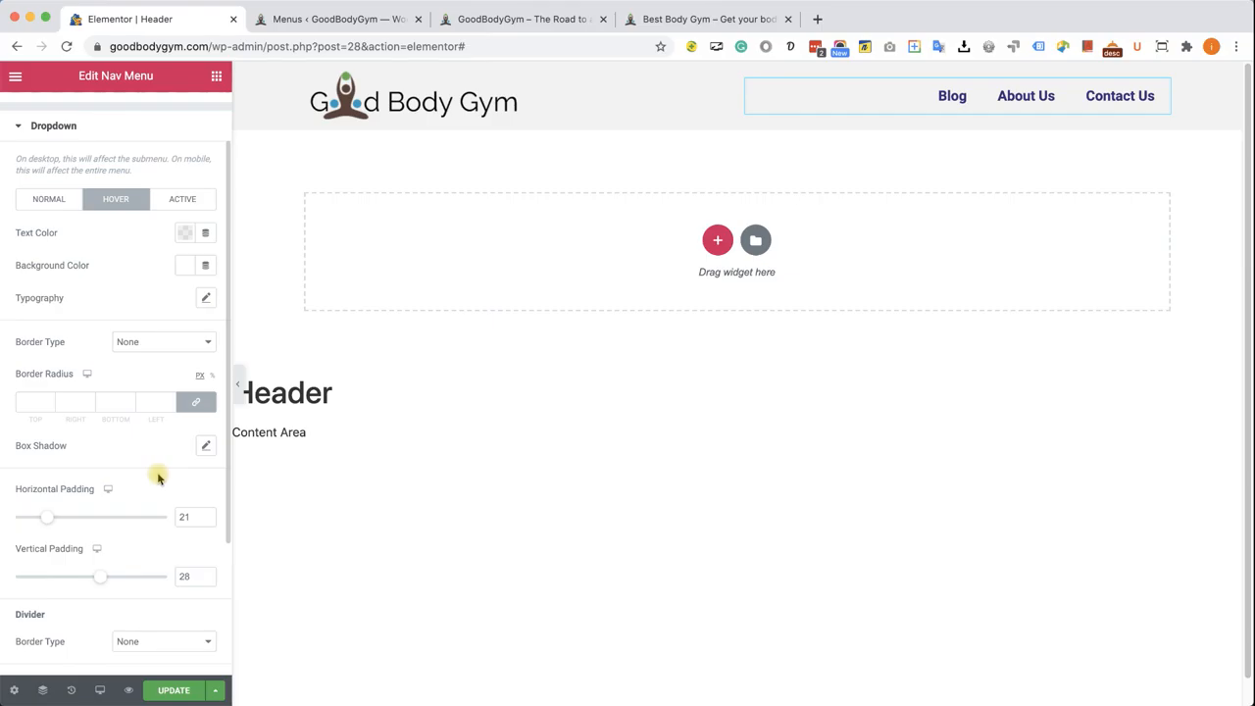
mouse_move(157, 472)
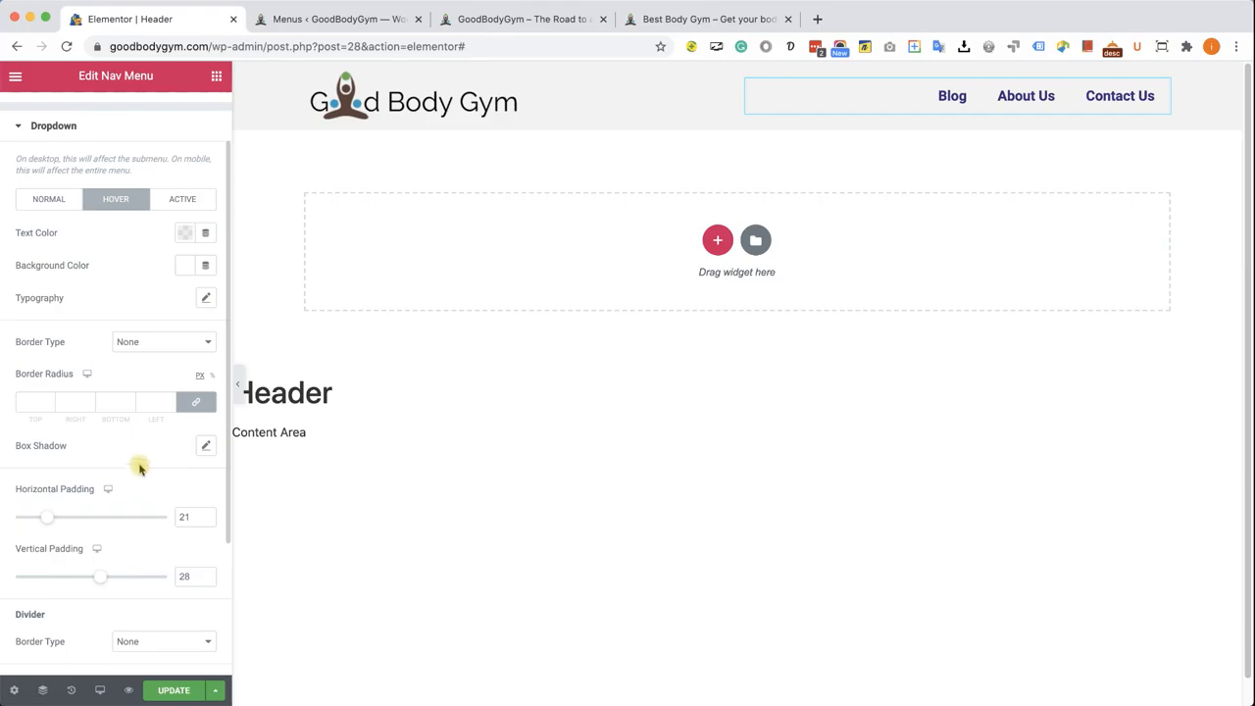
scroll("down", 3)
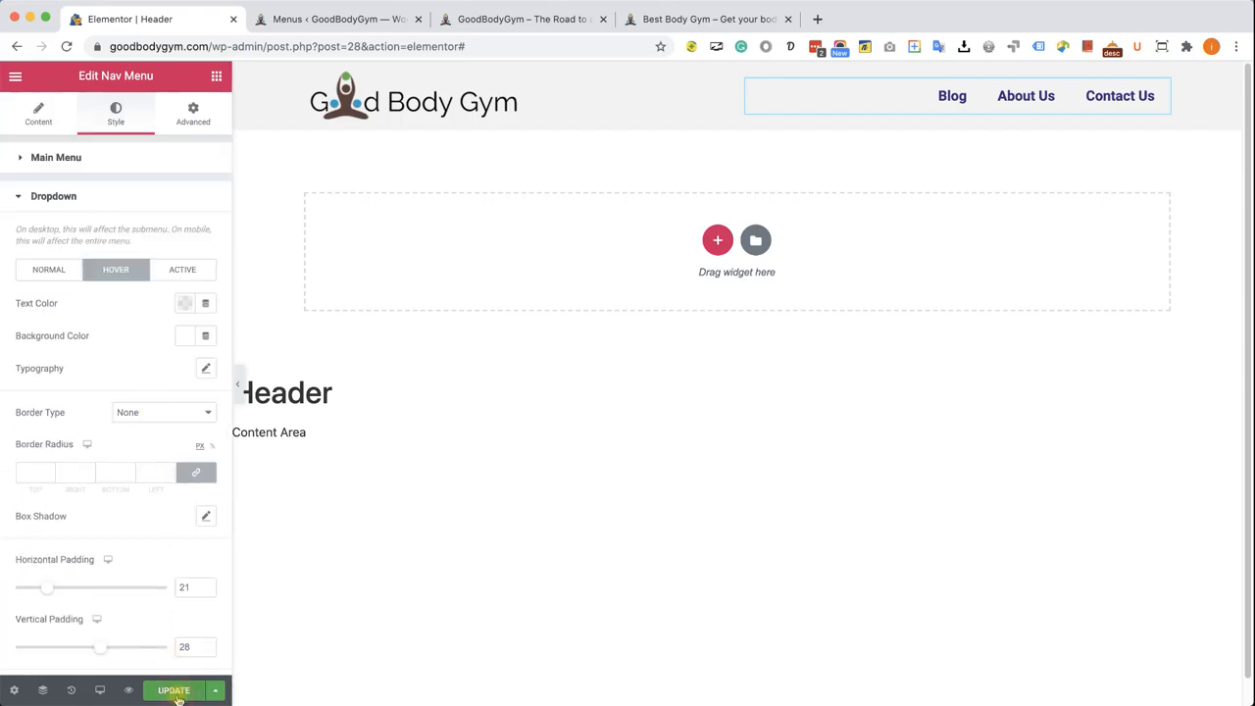
Update the header and preview the restyled About Us dropdown on the live site.
left_click(521, 19)
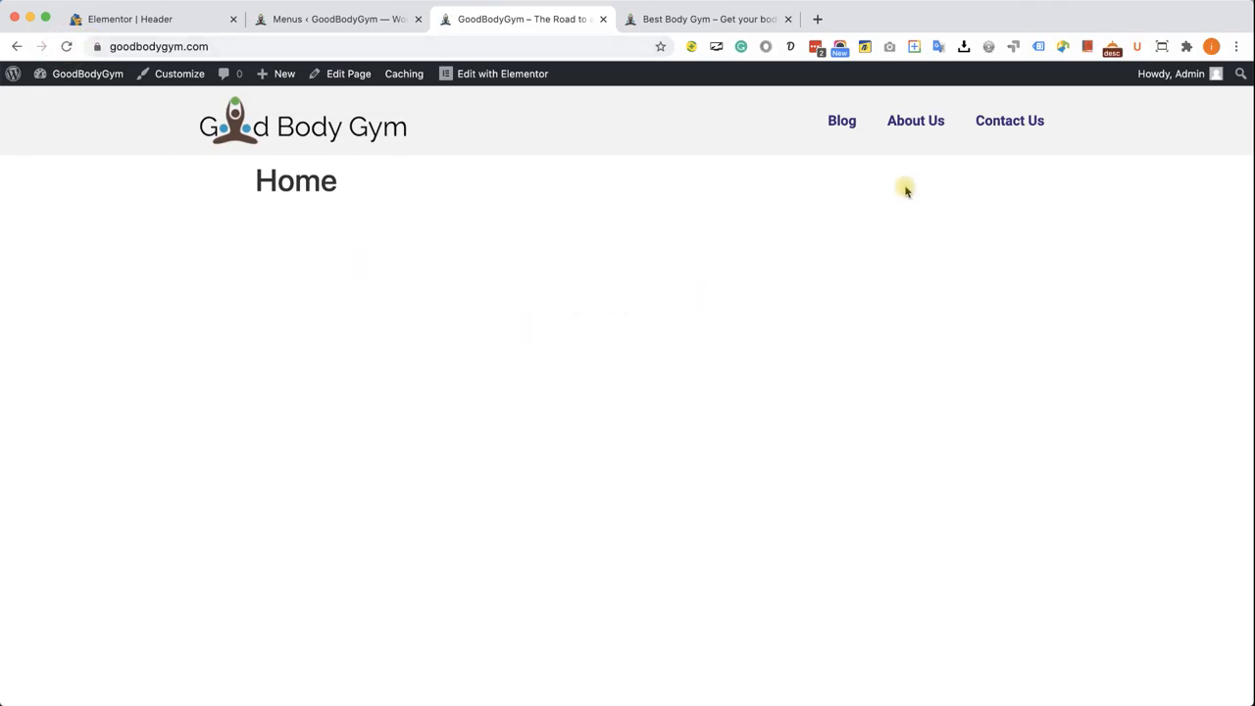
mouse_move(914, 121)
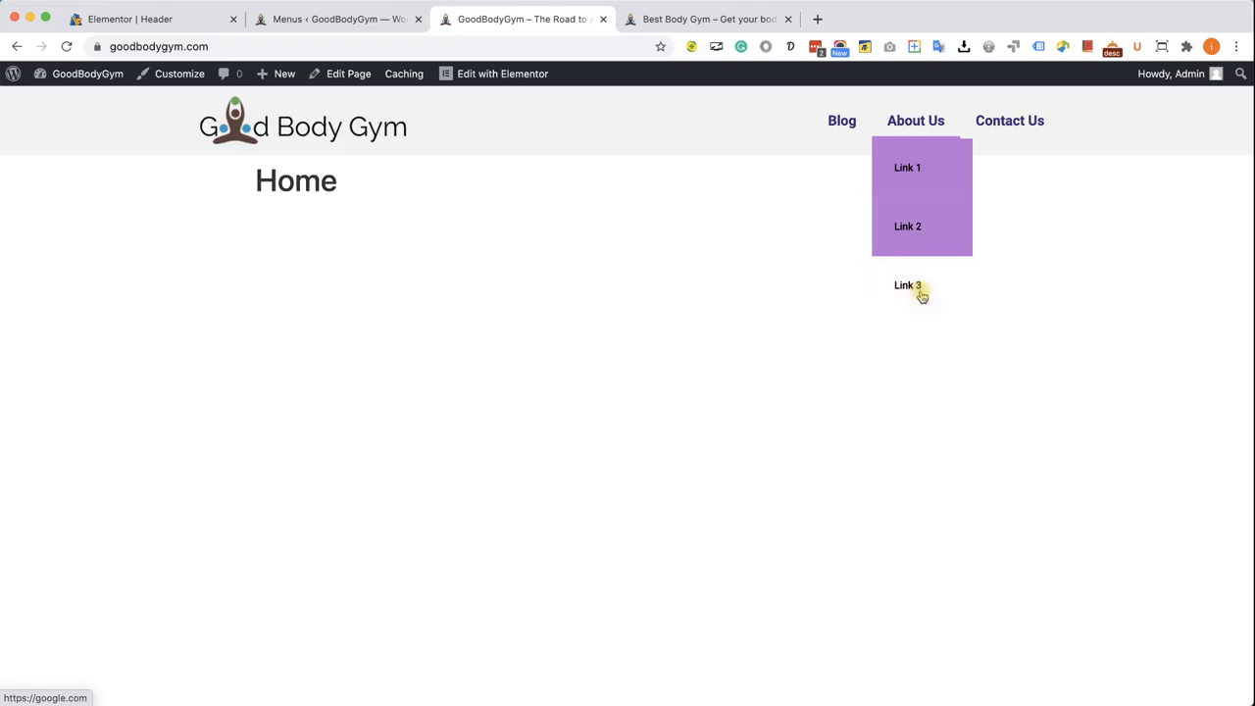
left_click(337, 20)
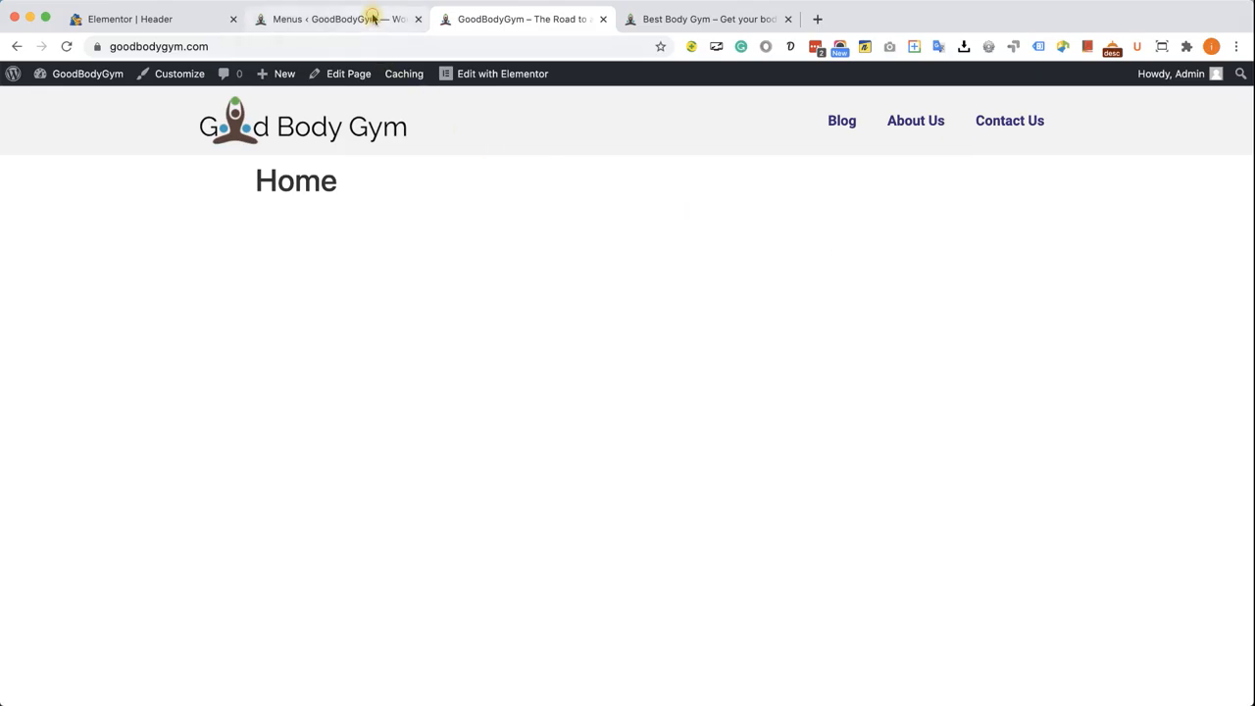
Remove the Link 2 and Link 3 sub items and save the header menu.
left_click(338, 20)
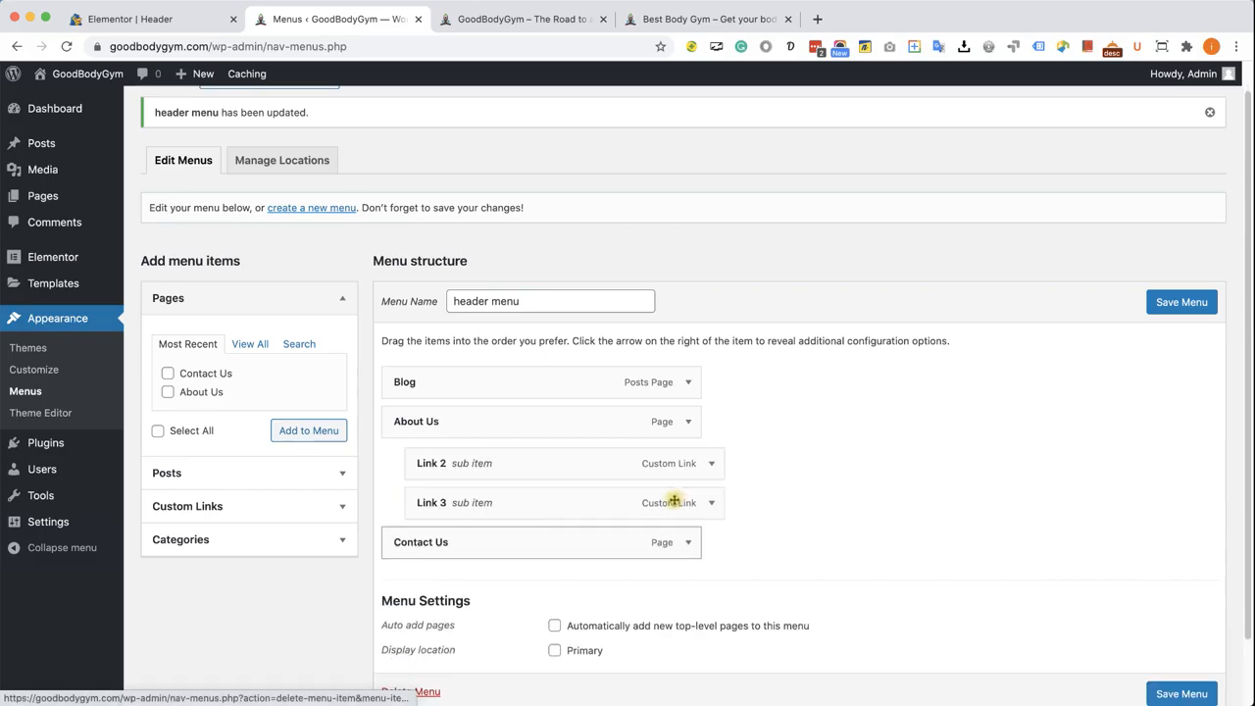
left_click(710, 462)
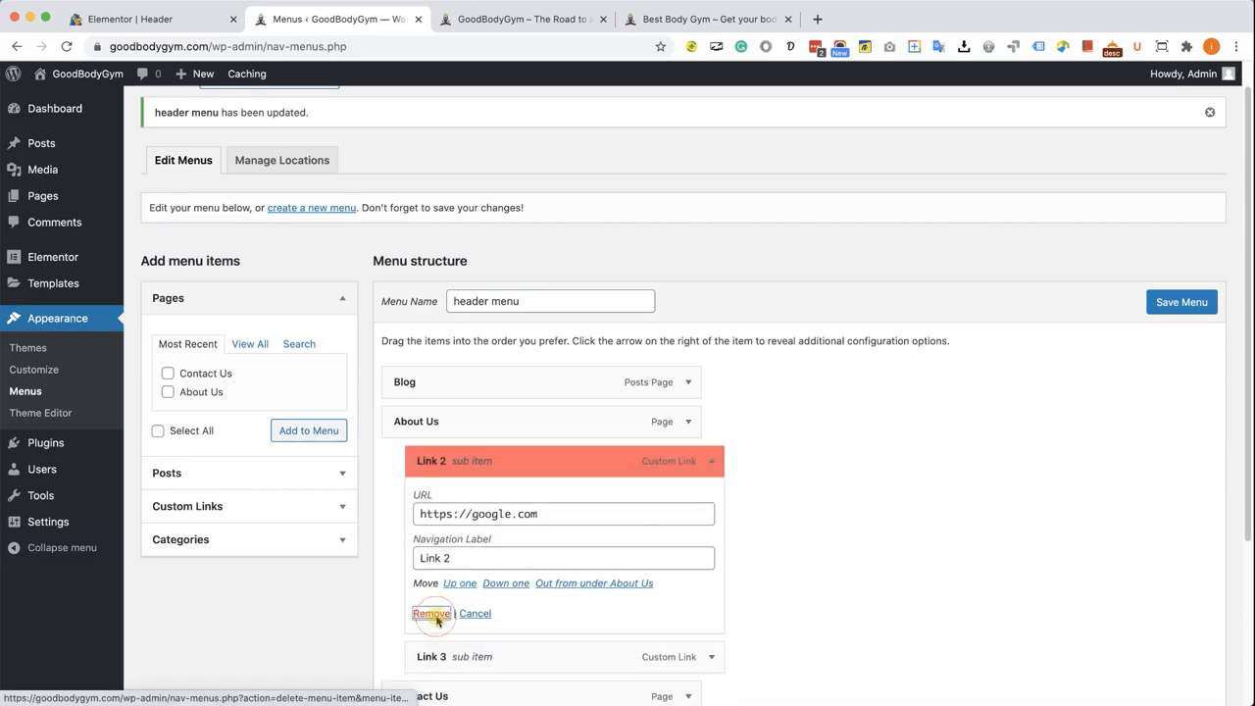
left_click(432, 612)
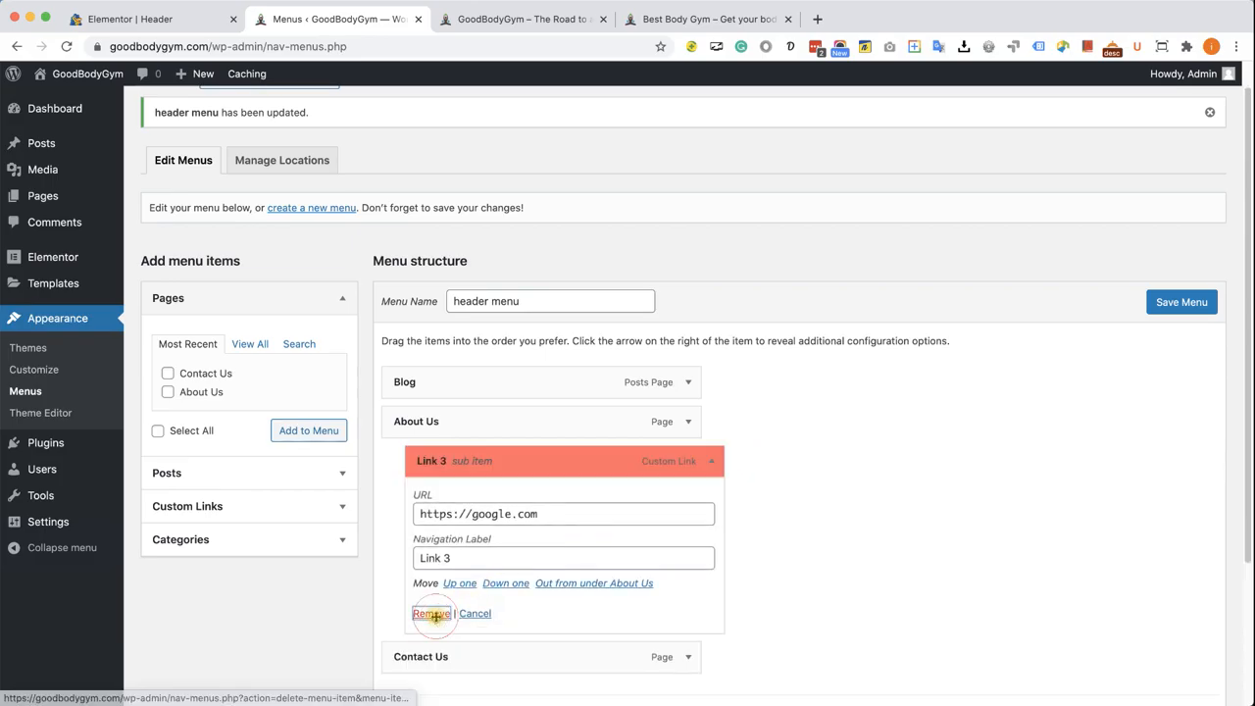
left_click(431, 612)
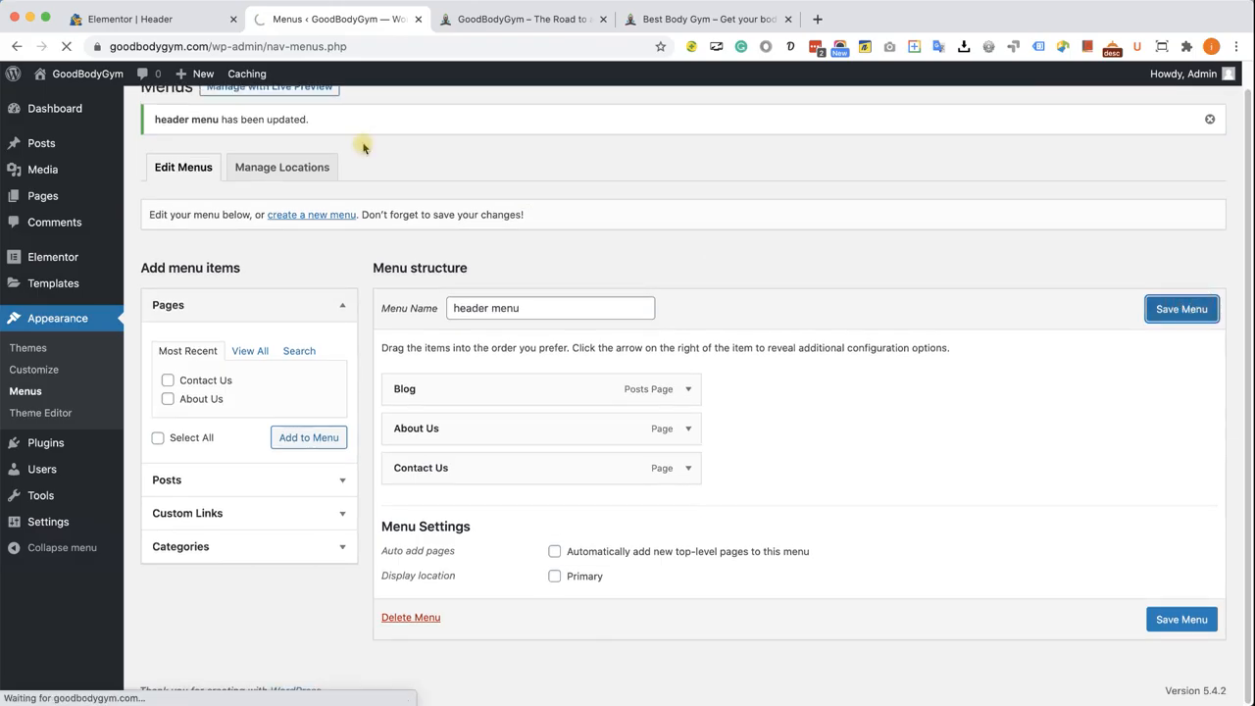
Return to Elementor and view the live site showing Blog, About Us and Contact Us only.
left_click(153, 19)
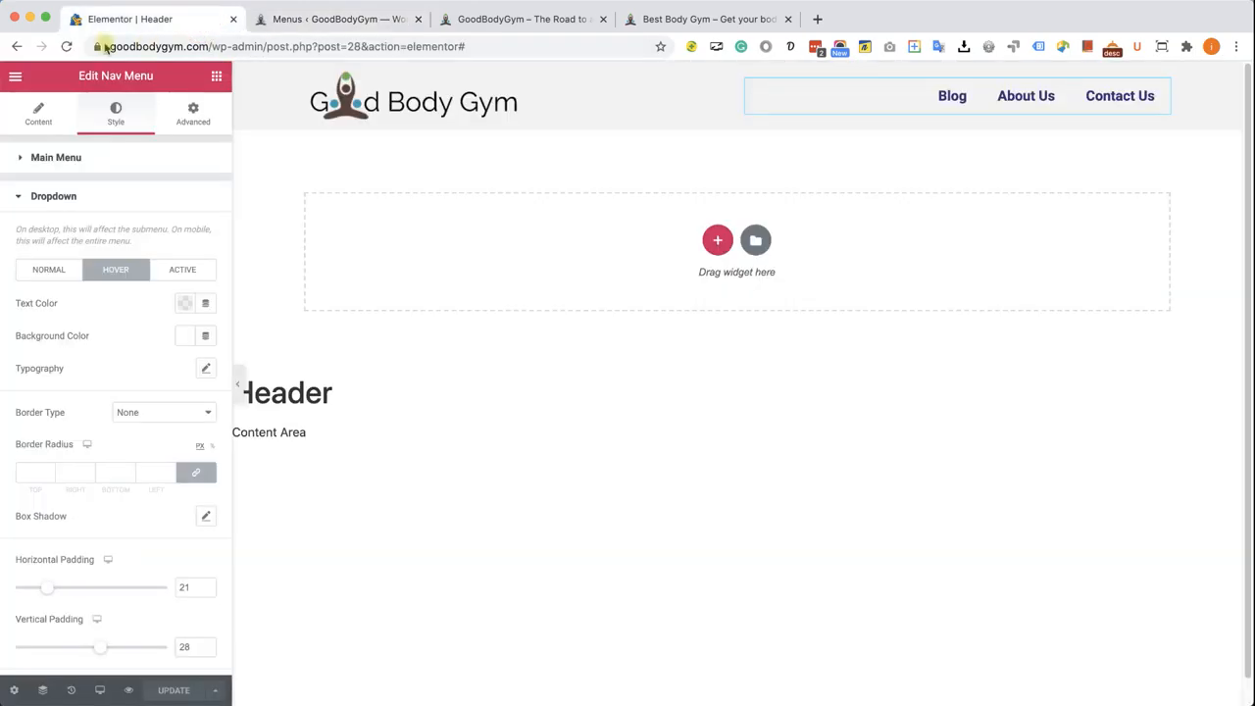
left_click(521, 20)
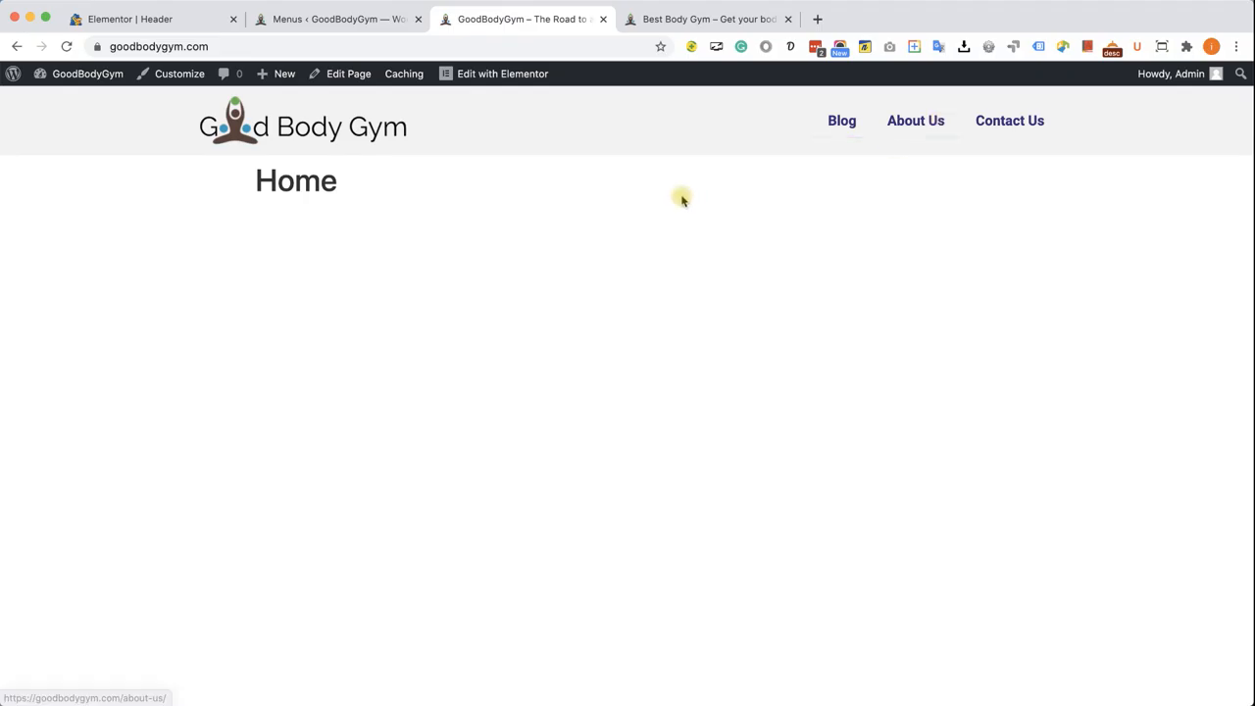
mouse_move(442, 188)
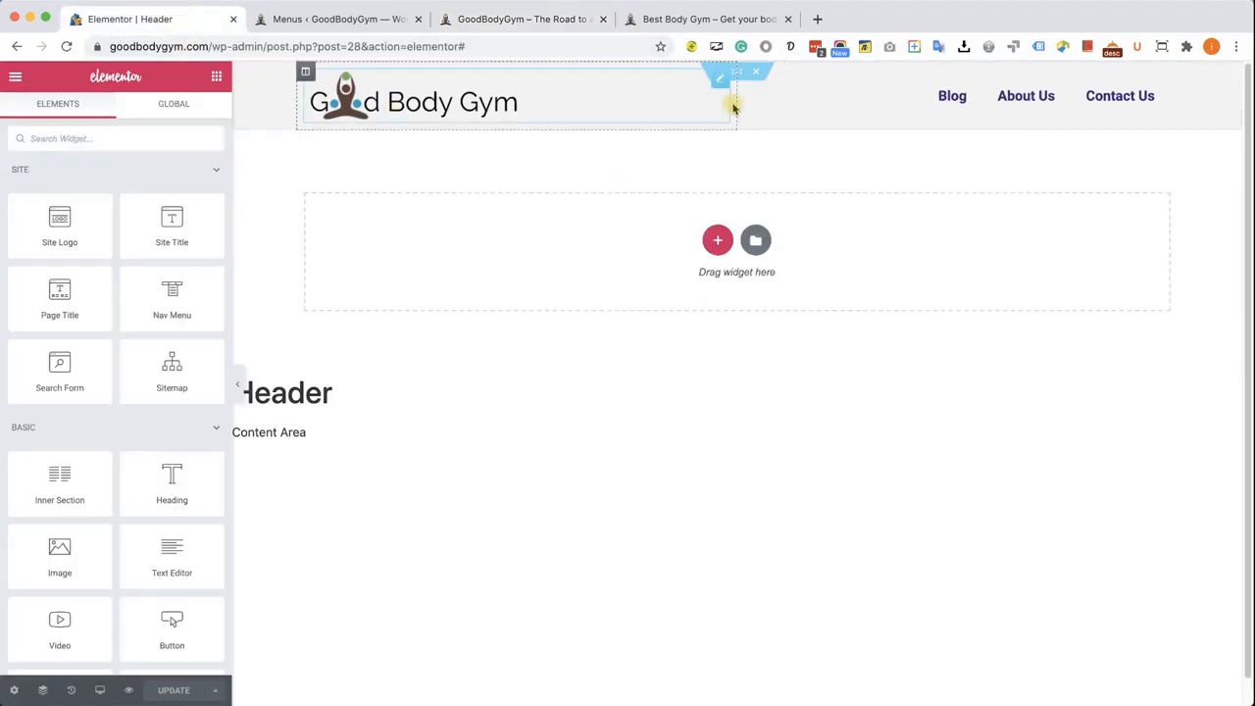
Save the header section's background styling and reload the live GoodBodyGym home page to verify.
left_click(718, 78)
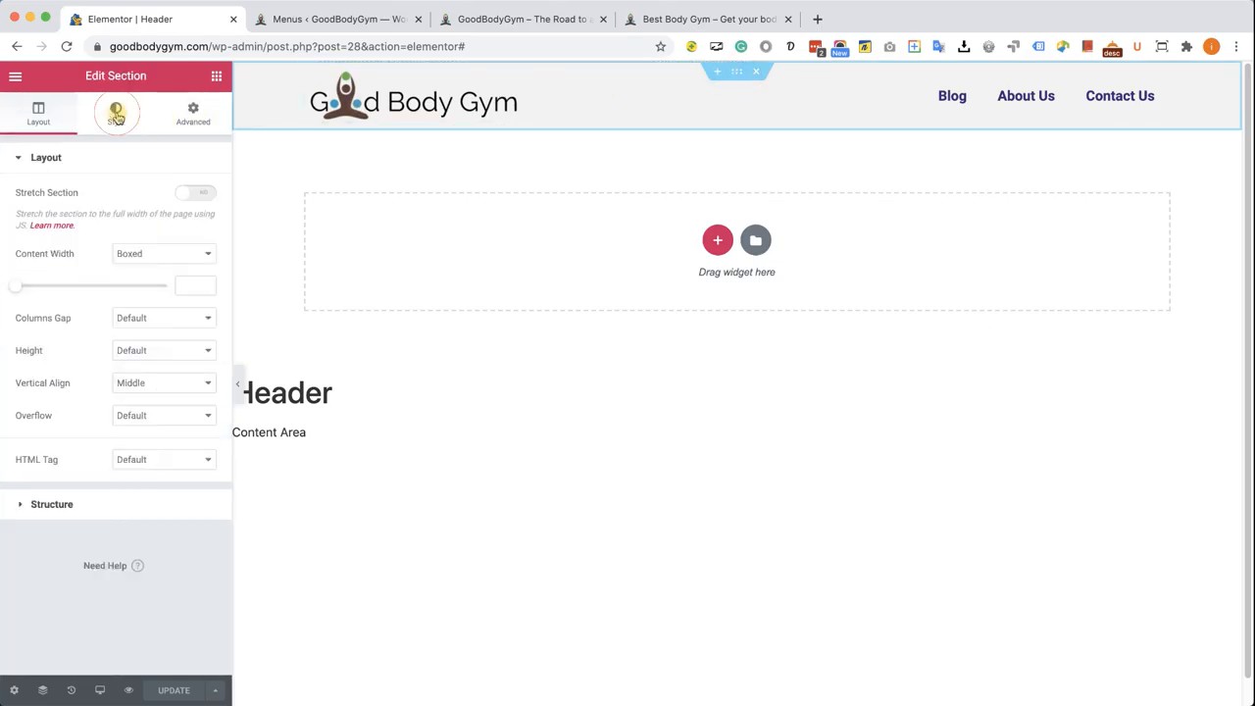
left_click(116, 112)
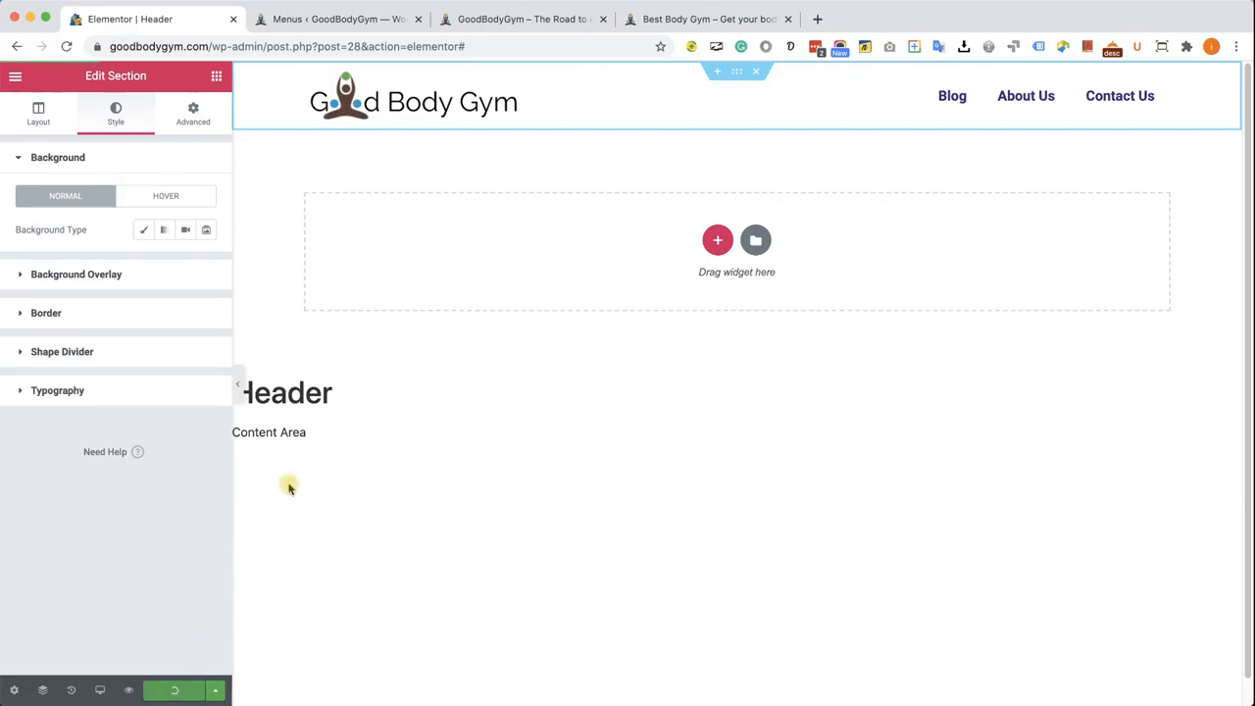
left_click(523, 19)
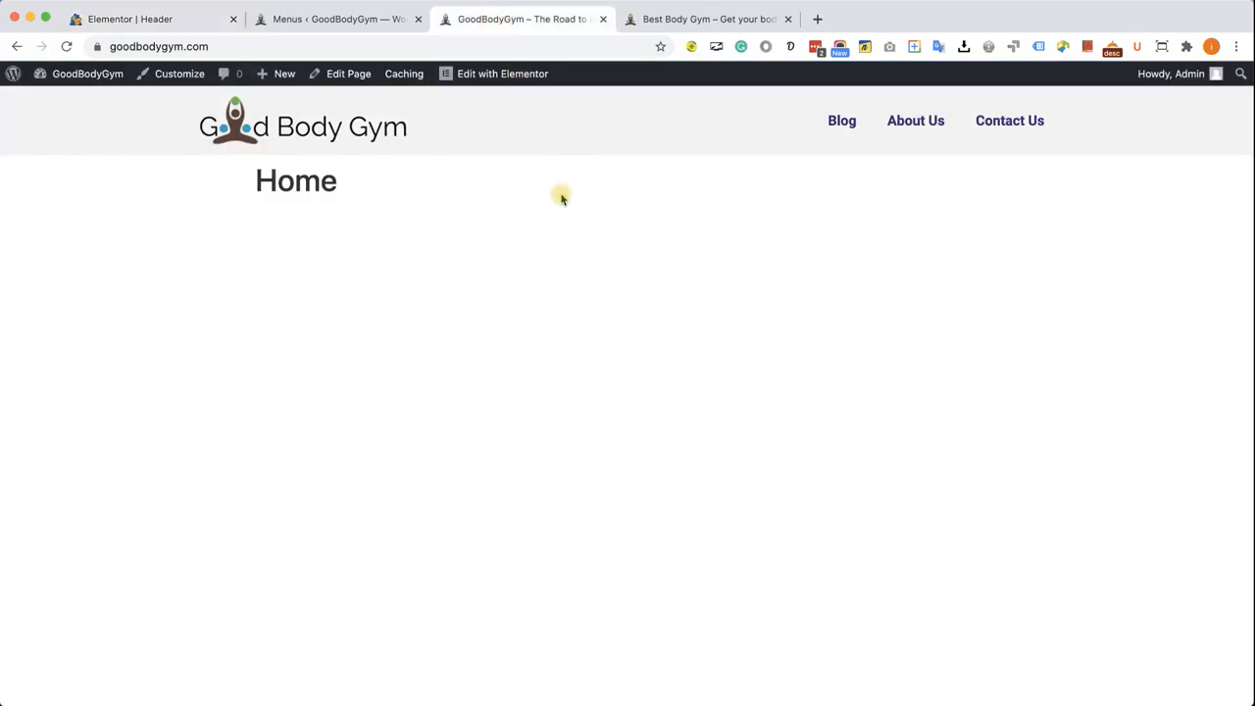
left_click(67, 47)
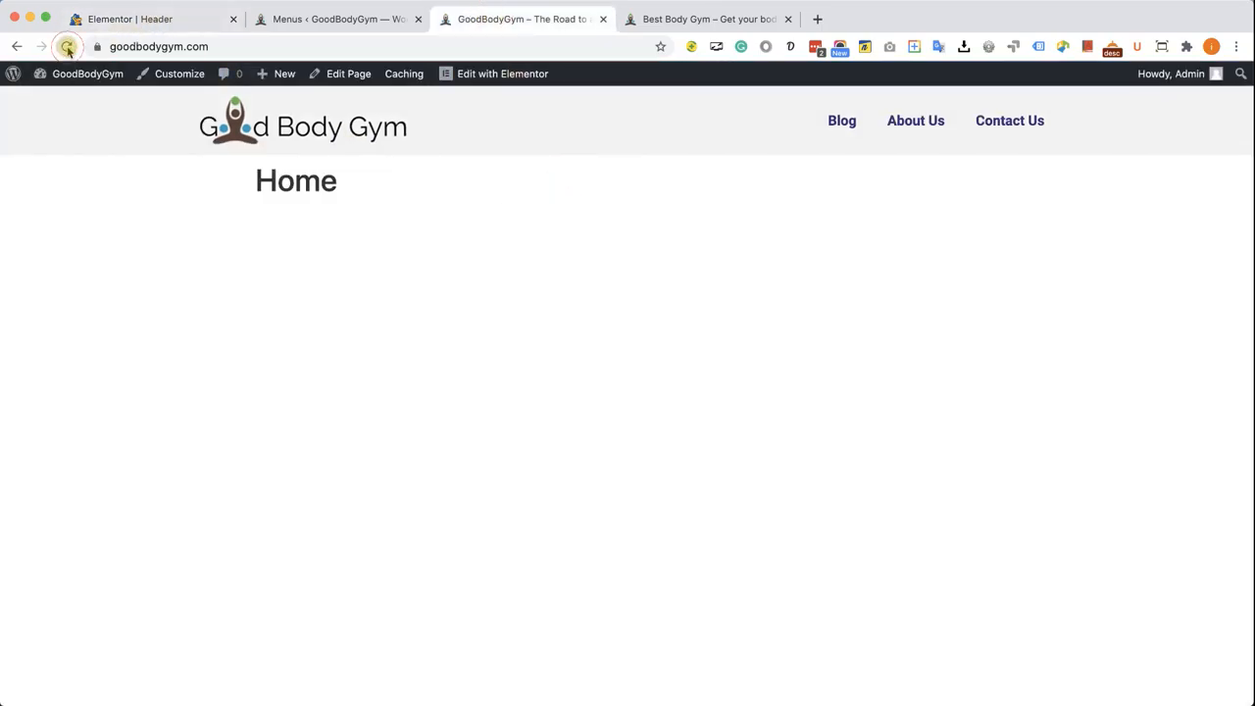